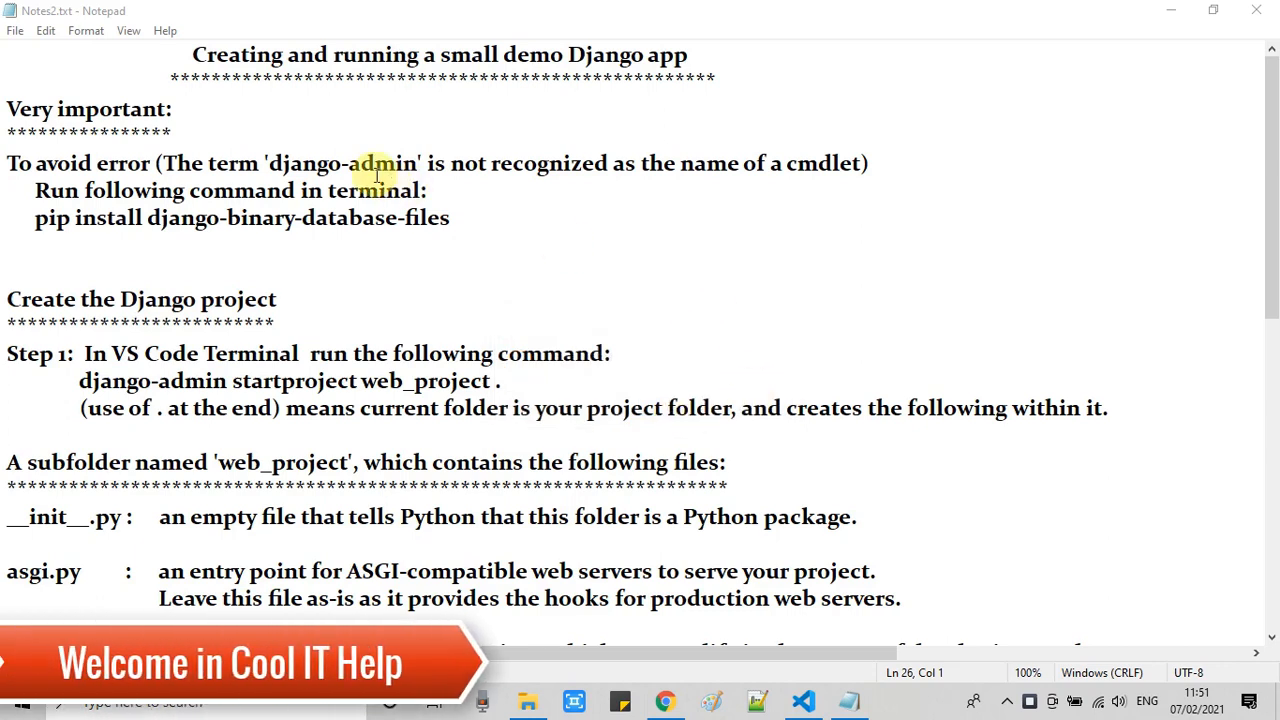
{"action": "mouse_move", "coordinate": [350, 163]}
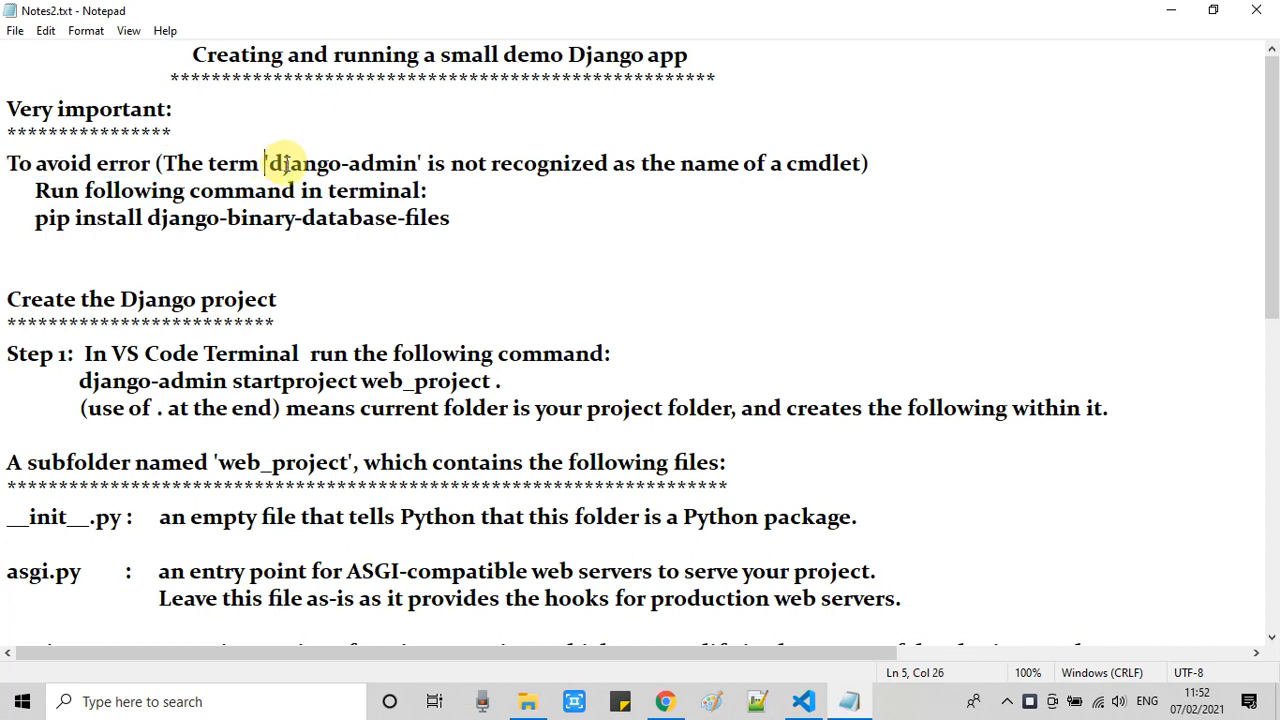
Step: Review the django-admin error note and copy the django-binary-database-files install command
{"action": "double_click", "coordinate": [342, 163]}
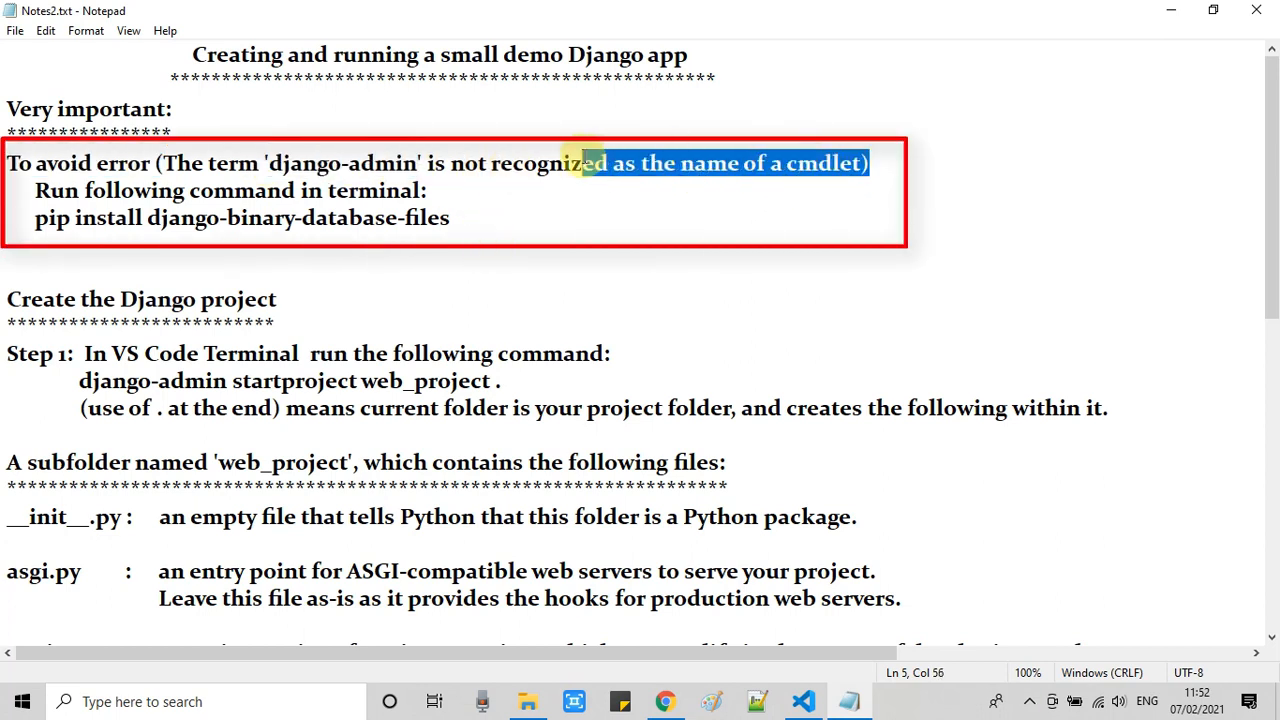
{"action": "left_click_drag", "start_coordinate": [590, 163], "coordinate": [160, 163]}
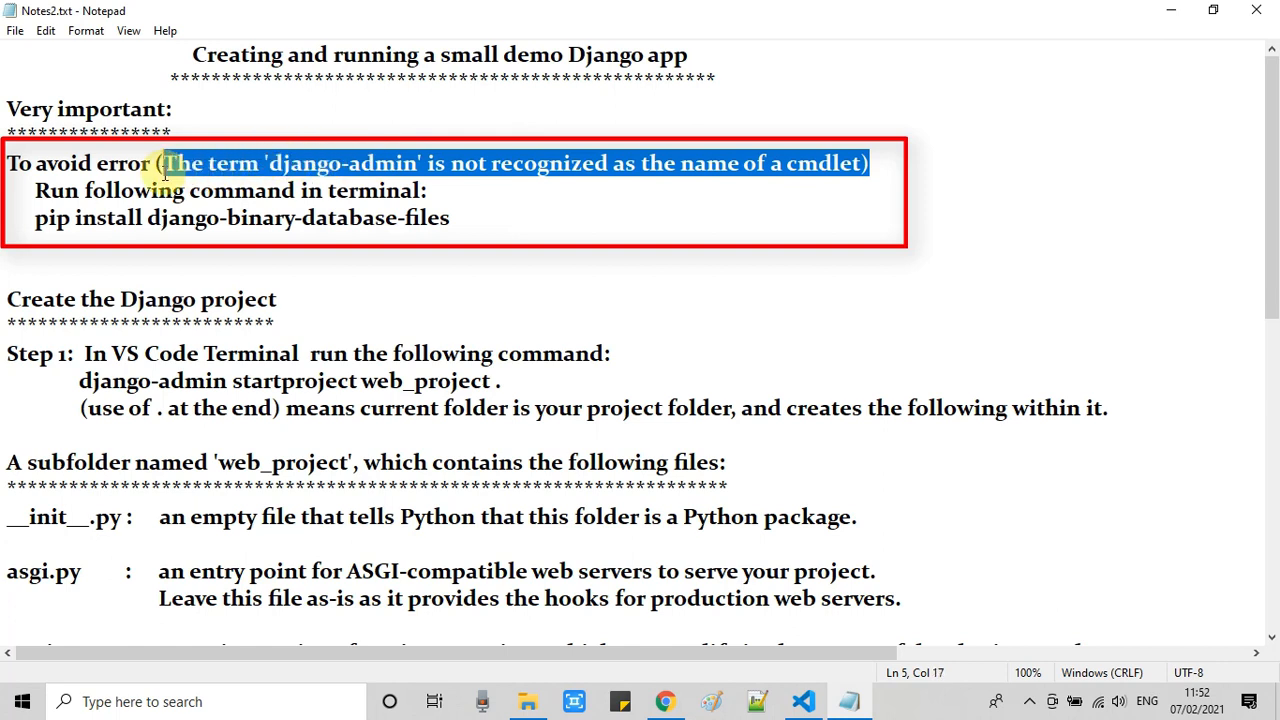
{"action": "mouse_move", "coordinate": [410, 273]}
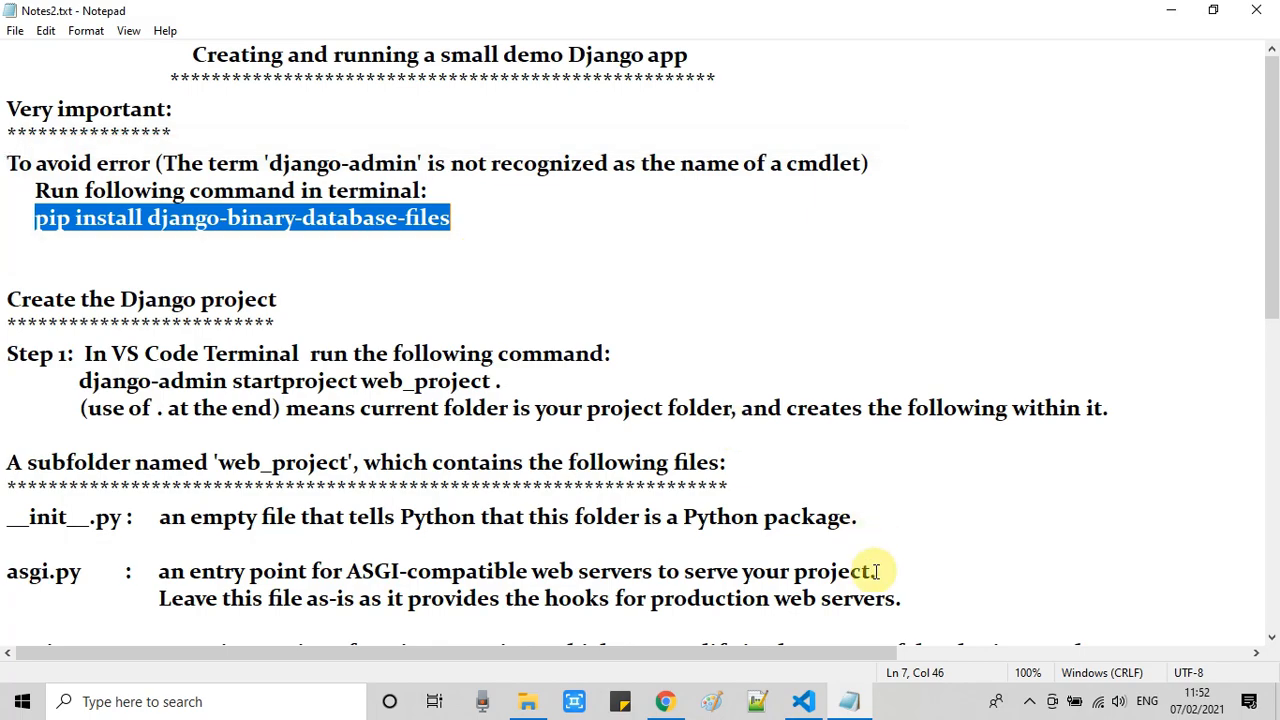
{"action": "left_click", "coordinate": [803, 701]}
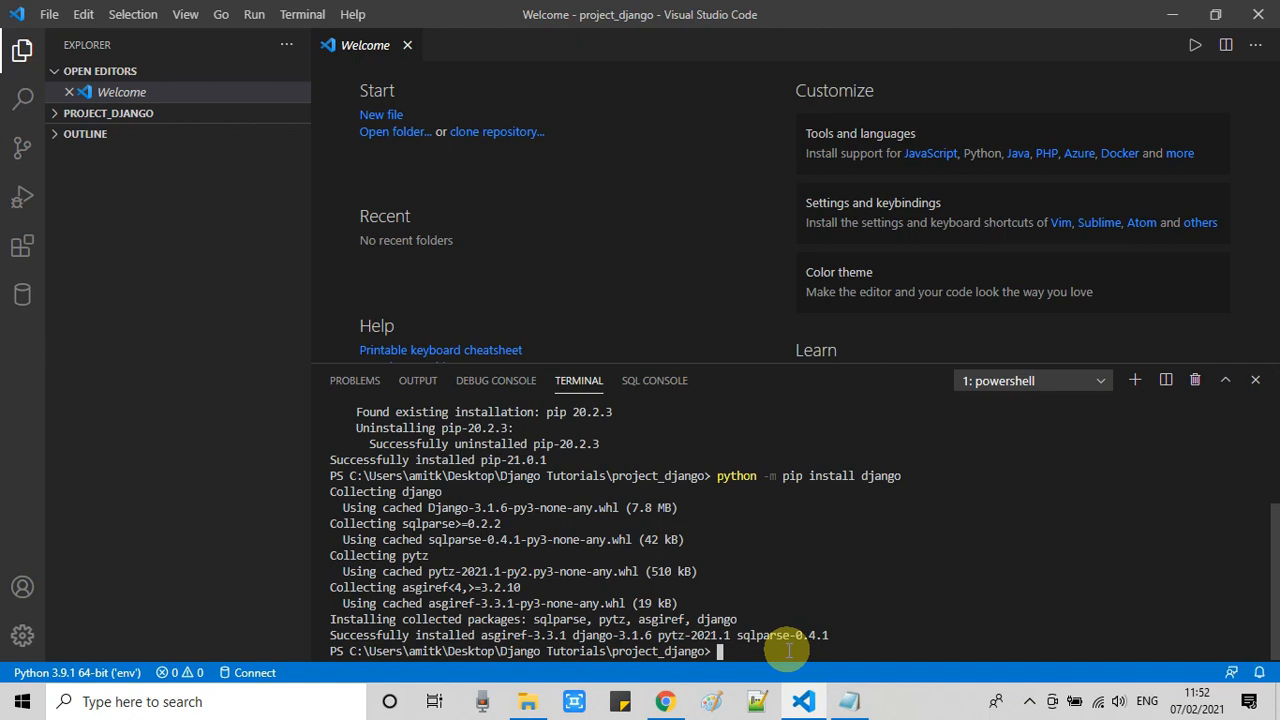
Step: Run 'pip install django-binary-database-files' in the terminal, downgrading Django to 3.0.12
{"action": "type", "text": "pip install django-binary-database-files"}
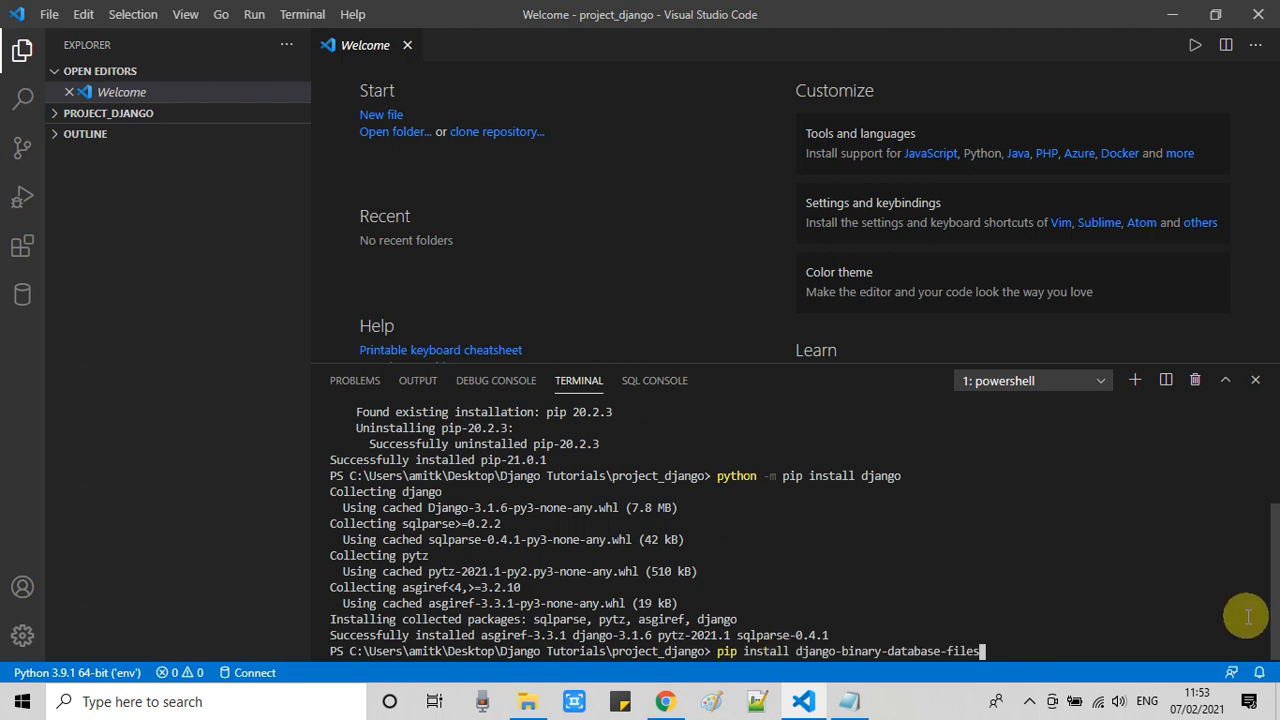
{"action": "key", "text": "Return"}
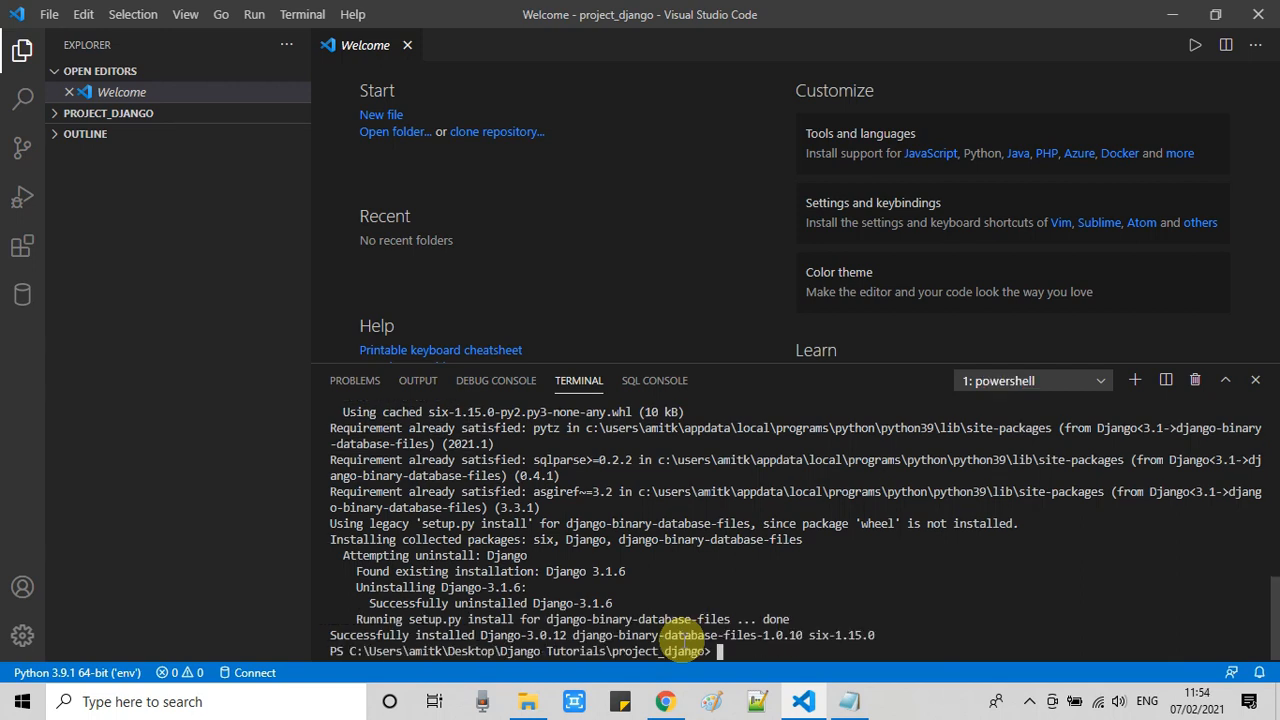
{"action": "mouse_move", "coordinate": [803, 607]}
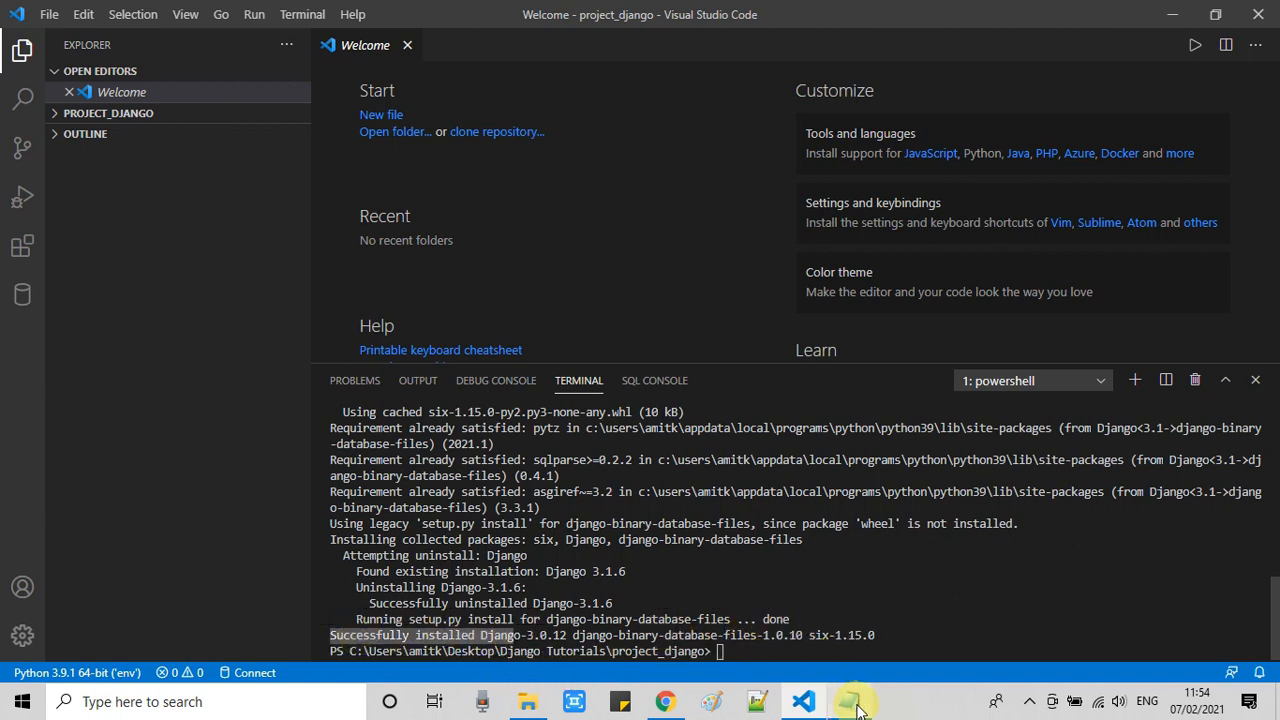
Step: Review Step 1 and select the 'django-admin startproject web_project .' line in the notes
{"action": "left_click", "coordinate": [848, 701]}
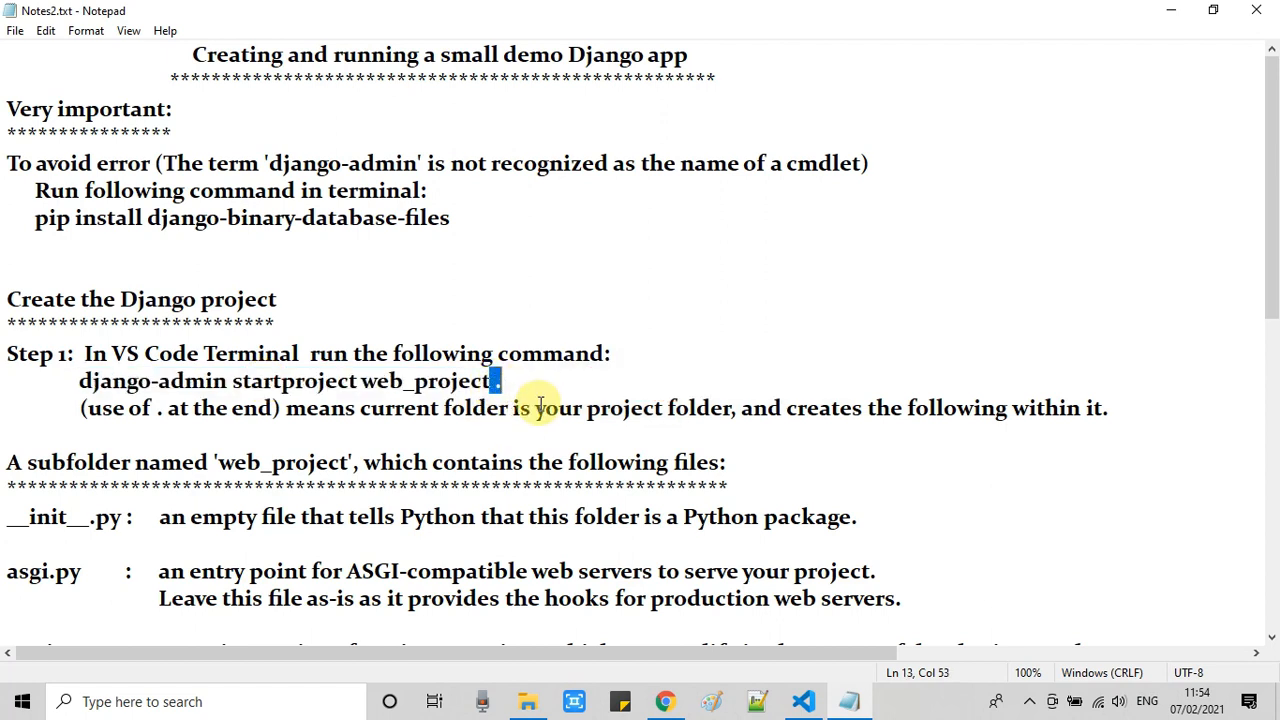
{"action": "mouse_move", "coordinate": [275, 407]}
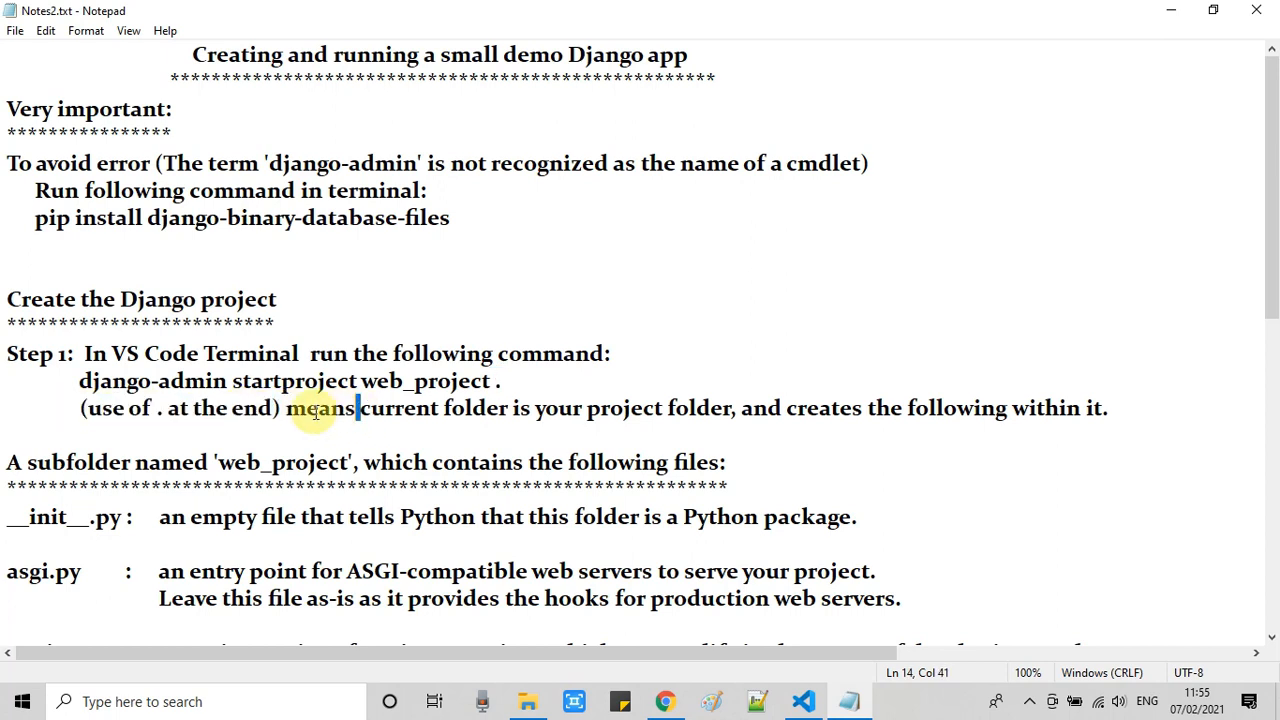
{"action": "left_click_drag", "start_coordinate": [320, 408], "coordinate": [730, 408]}
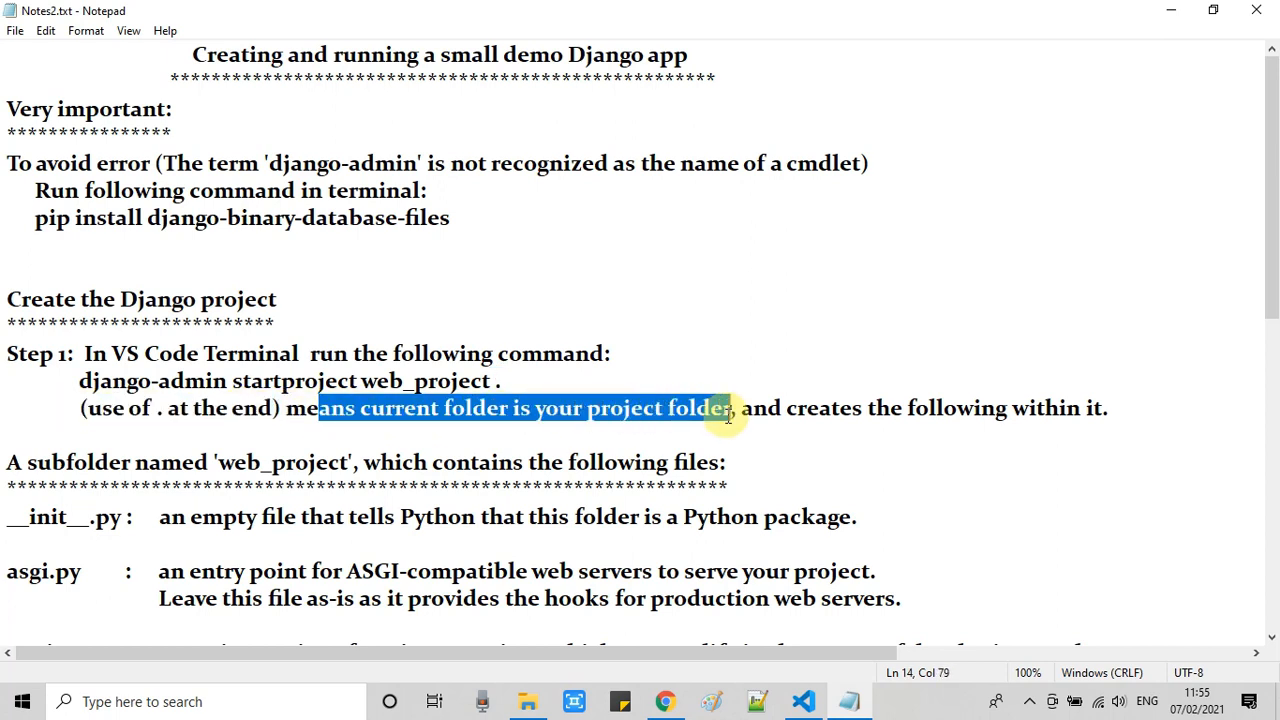
{"action": "double_click", "coordinate": [425, 381]}
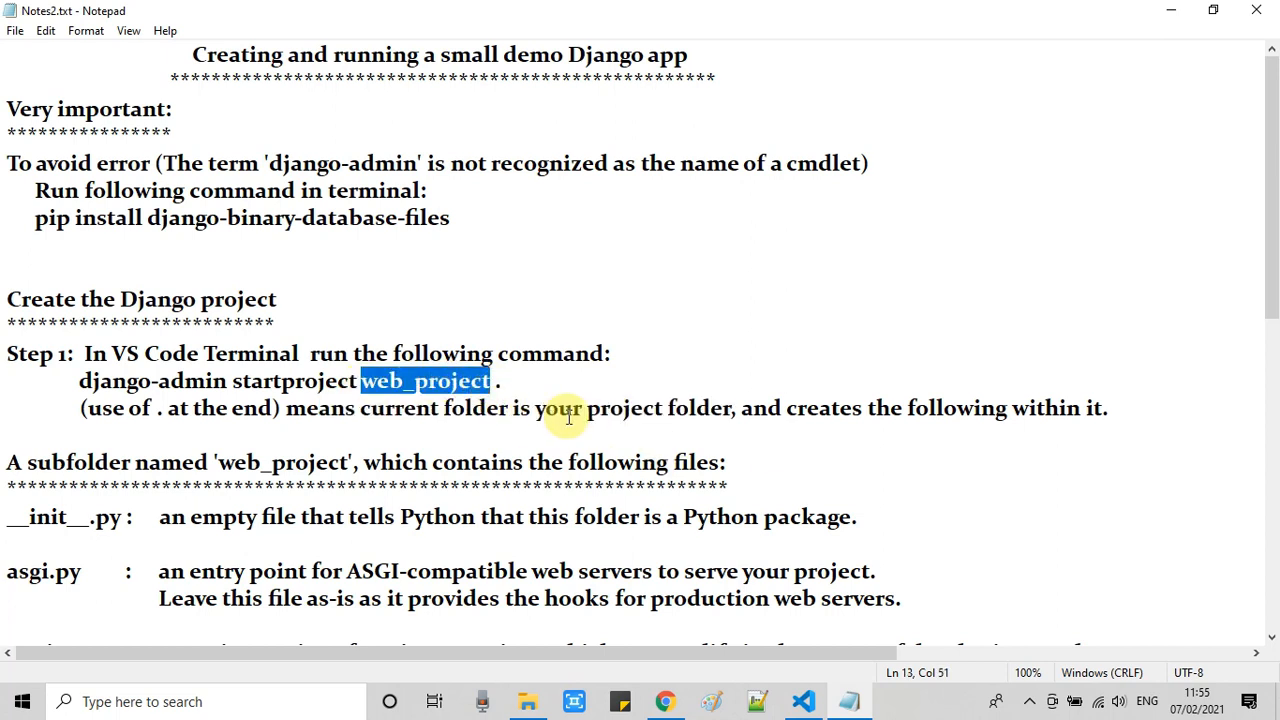
{"action": "double_click", "coordinate": [398, 408]}
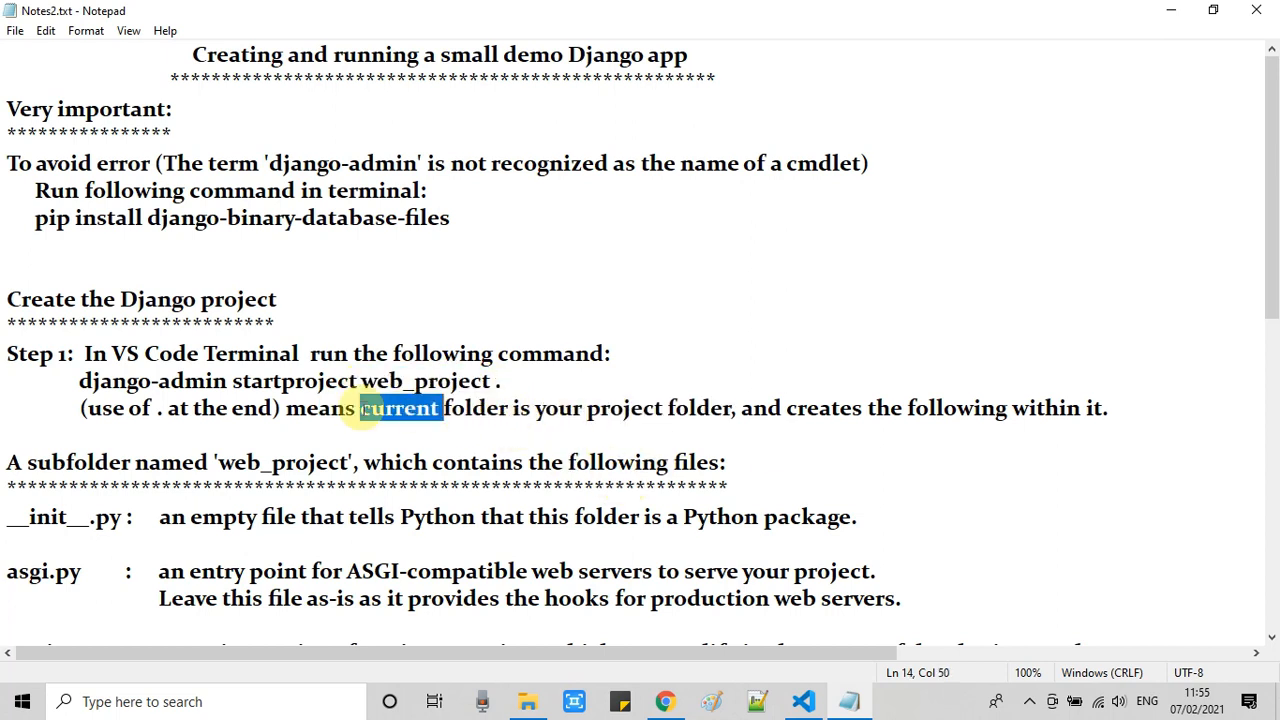
{"action": "triple_click", "coordinate": [285, 381]}
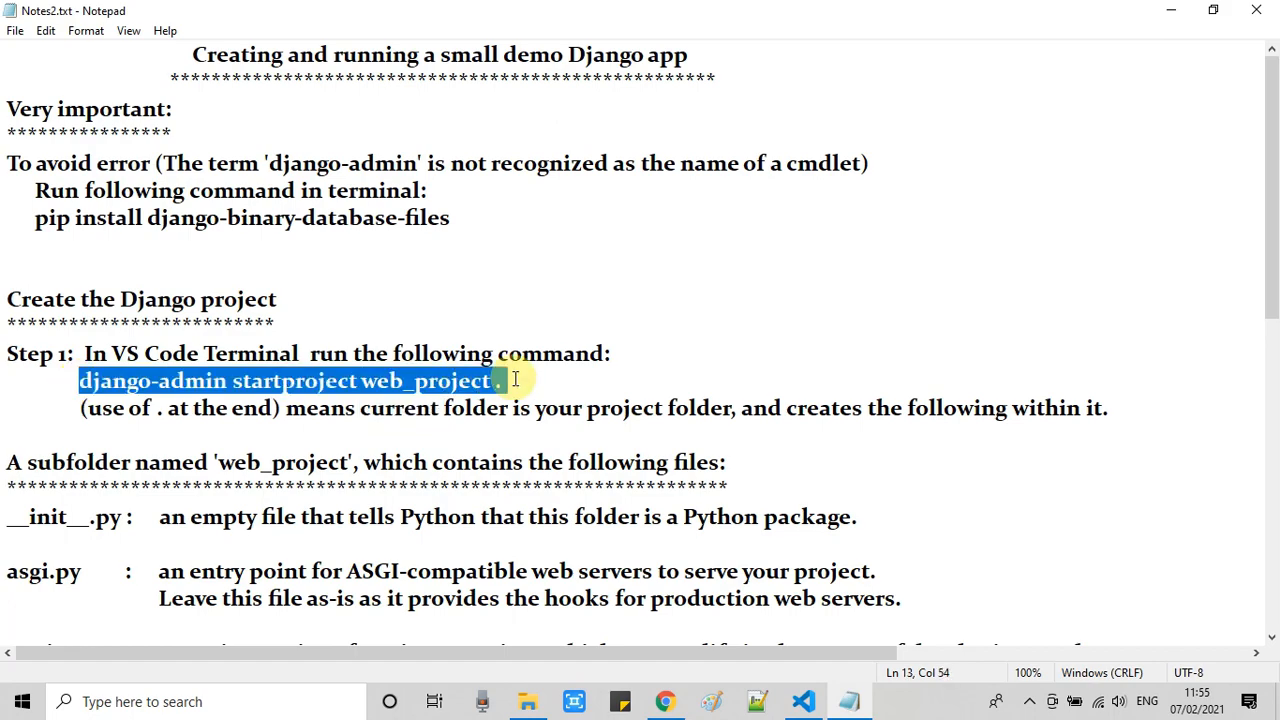
{"action": "left_click", "coordinate": [803, 701]}
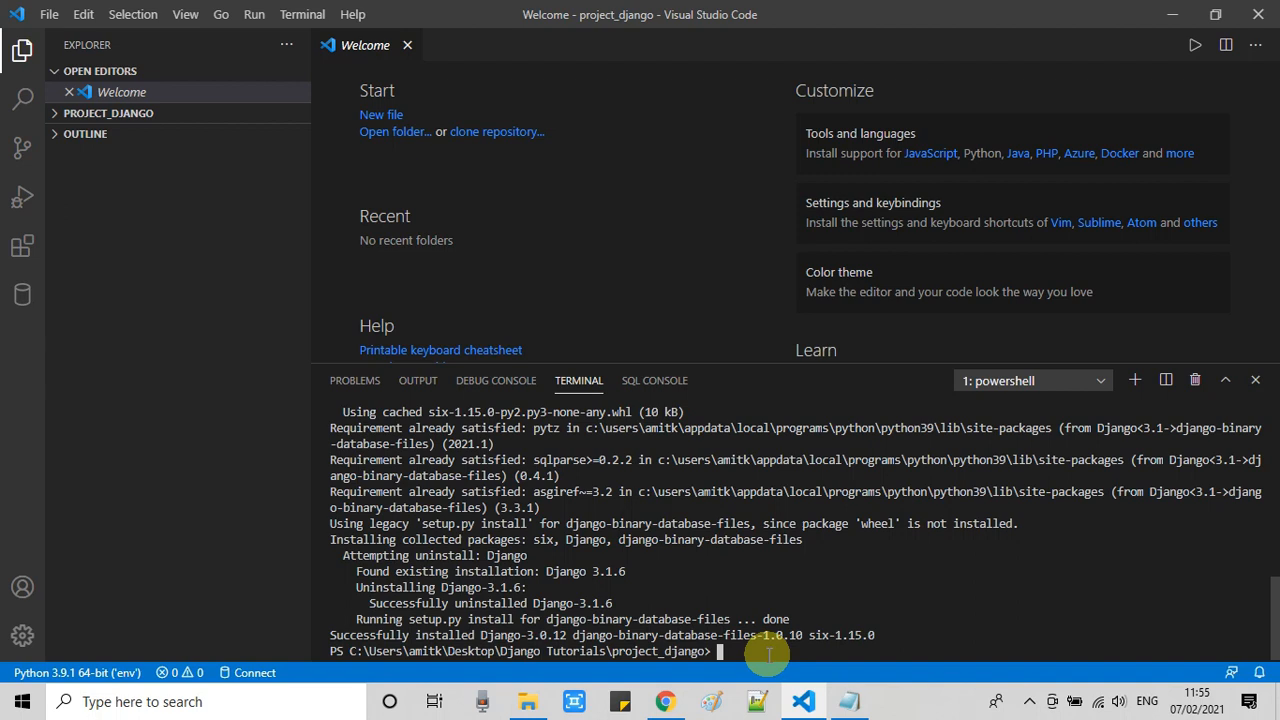
Step: Run 'django-admin startproject web_project .' in the terminal
{"action": "type", "text": "Successfully installed Django"}
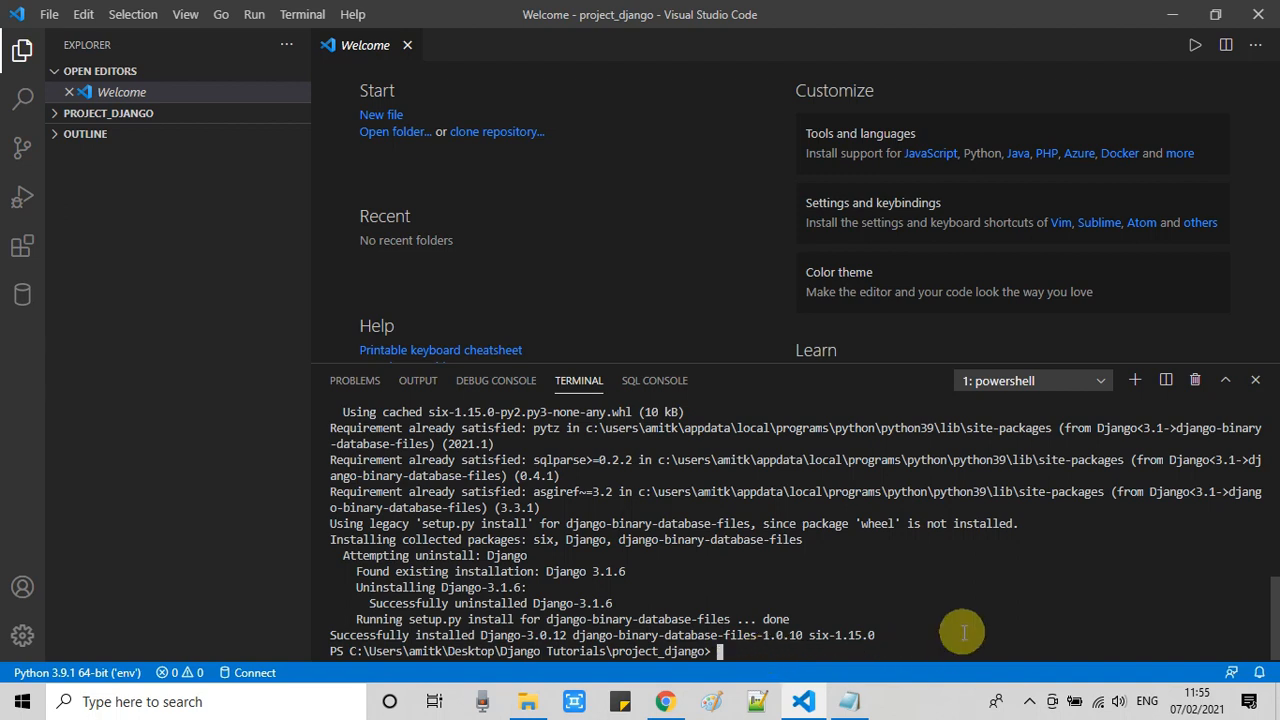
{"action": "left_click", "coordinate": [848, 701]}
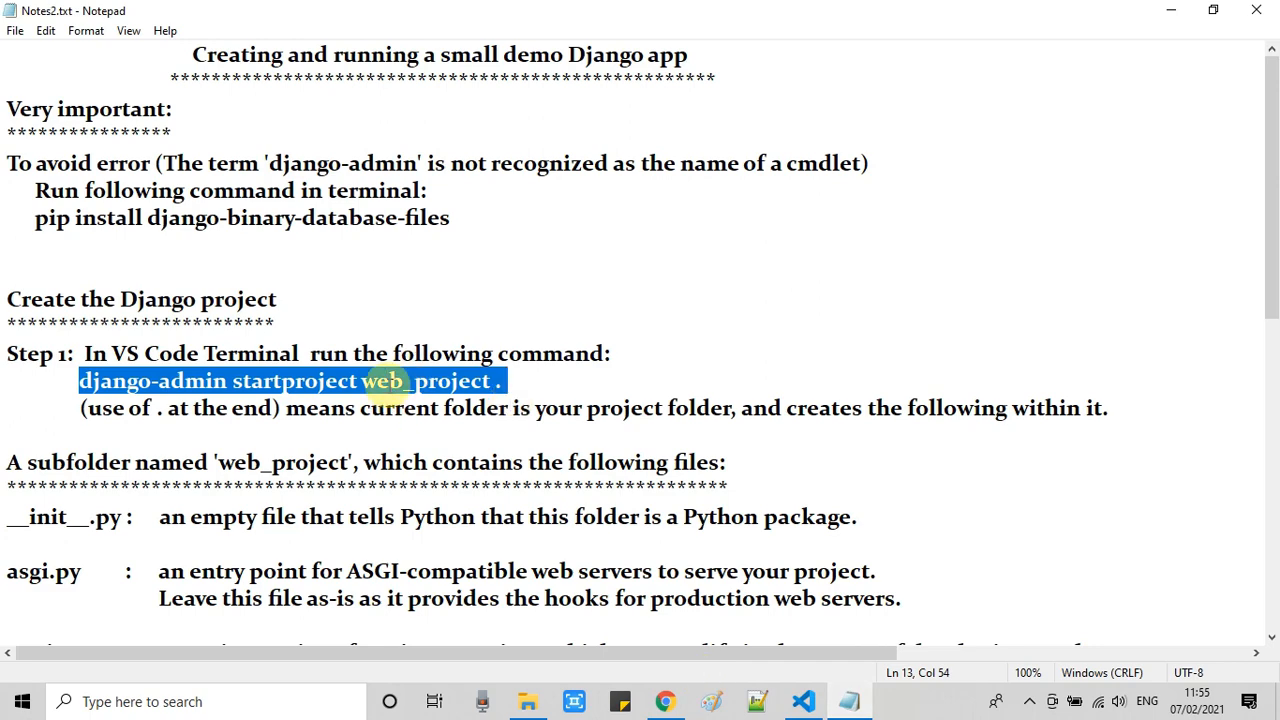
{"action": "mouse_move", "coordinate": [1213, 202]}
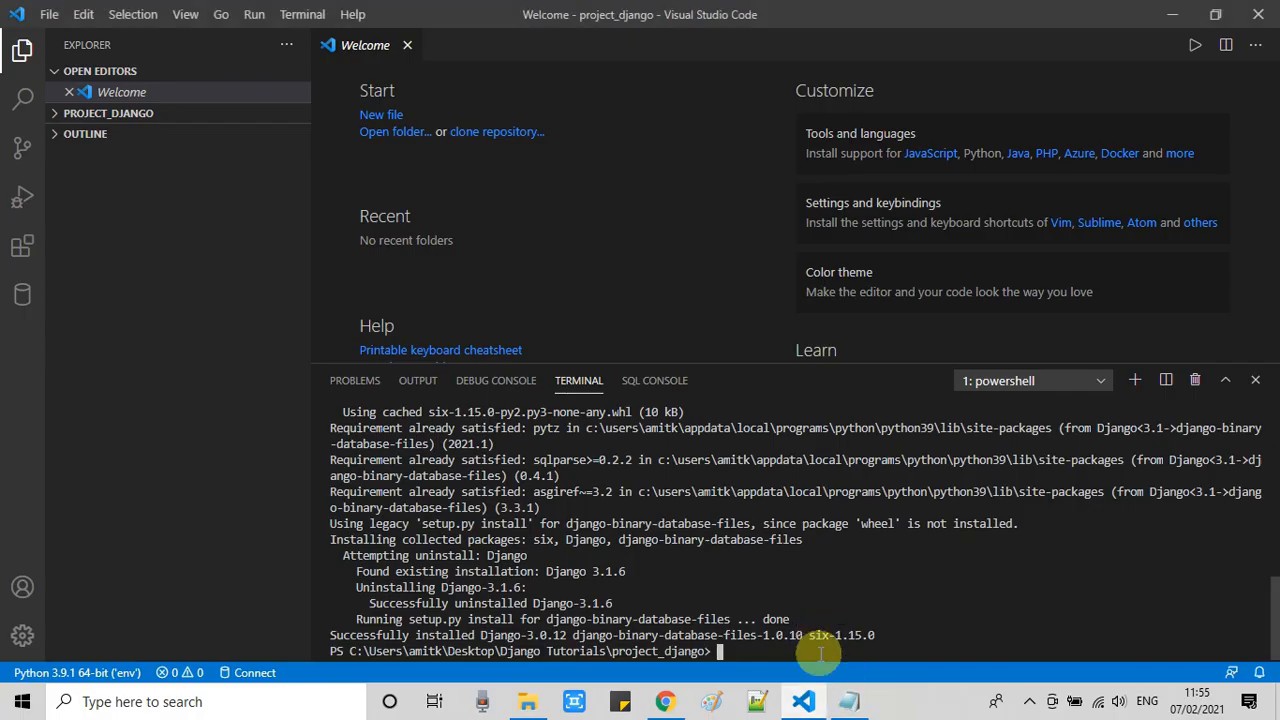
{"action": "type", "text": "django-admin startproject web_project ."}
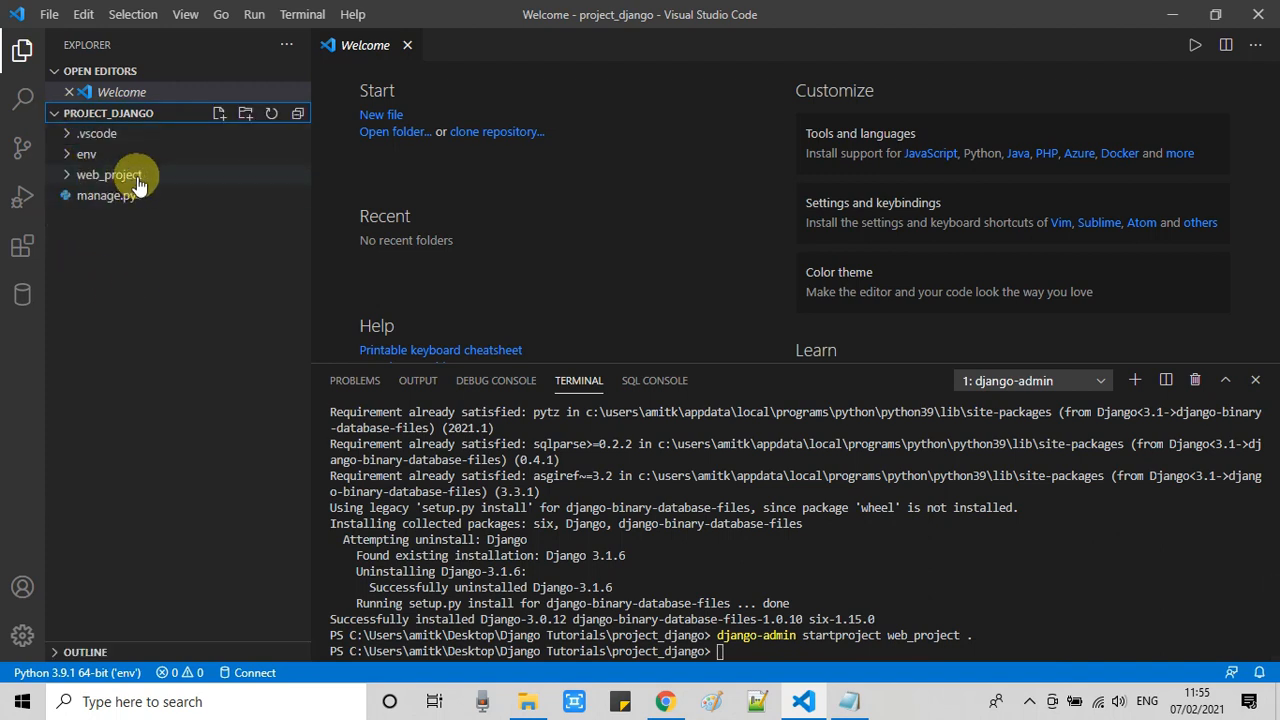
Step: Expand the new web_project folder in Explorer and open __init__.py
{"action": "left_click", "coordinate": [110, 174]}
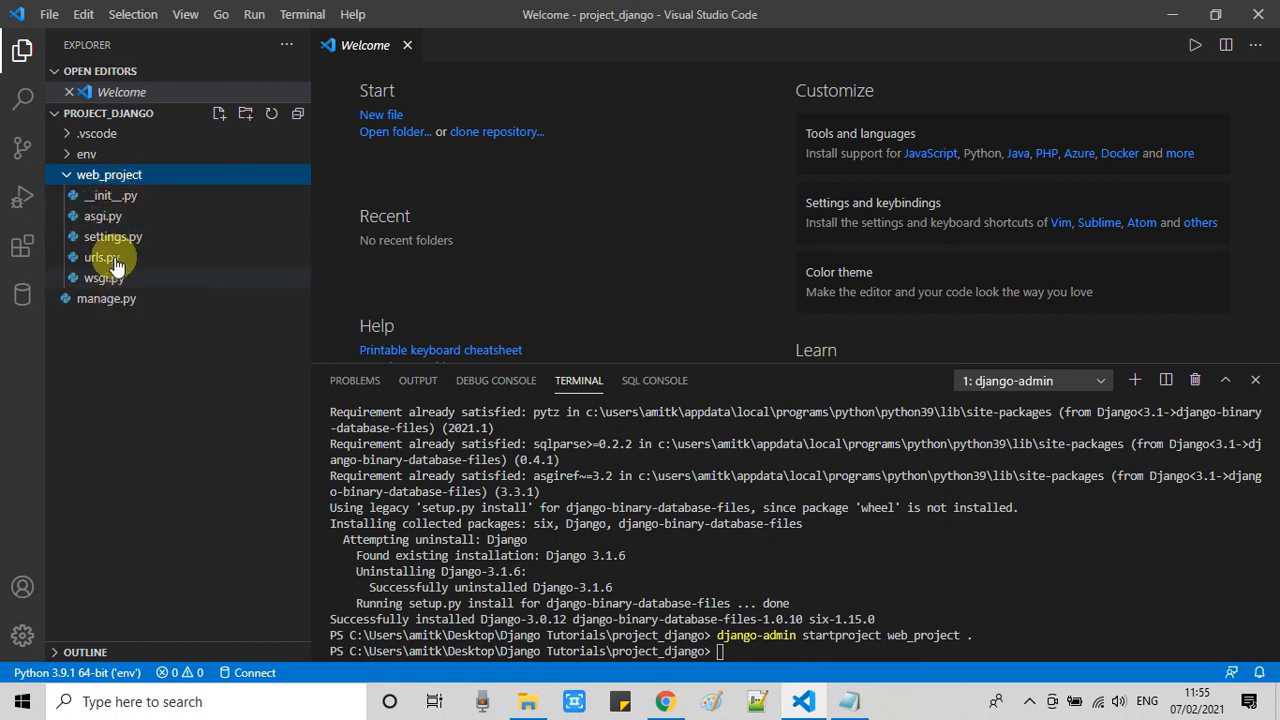
{"action": "left_click", "coordinate": [110, 195]}
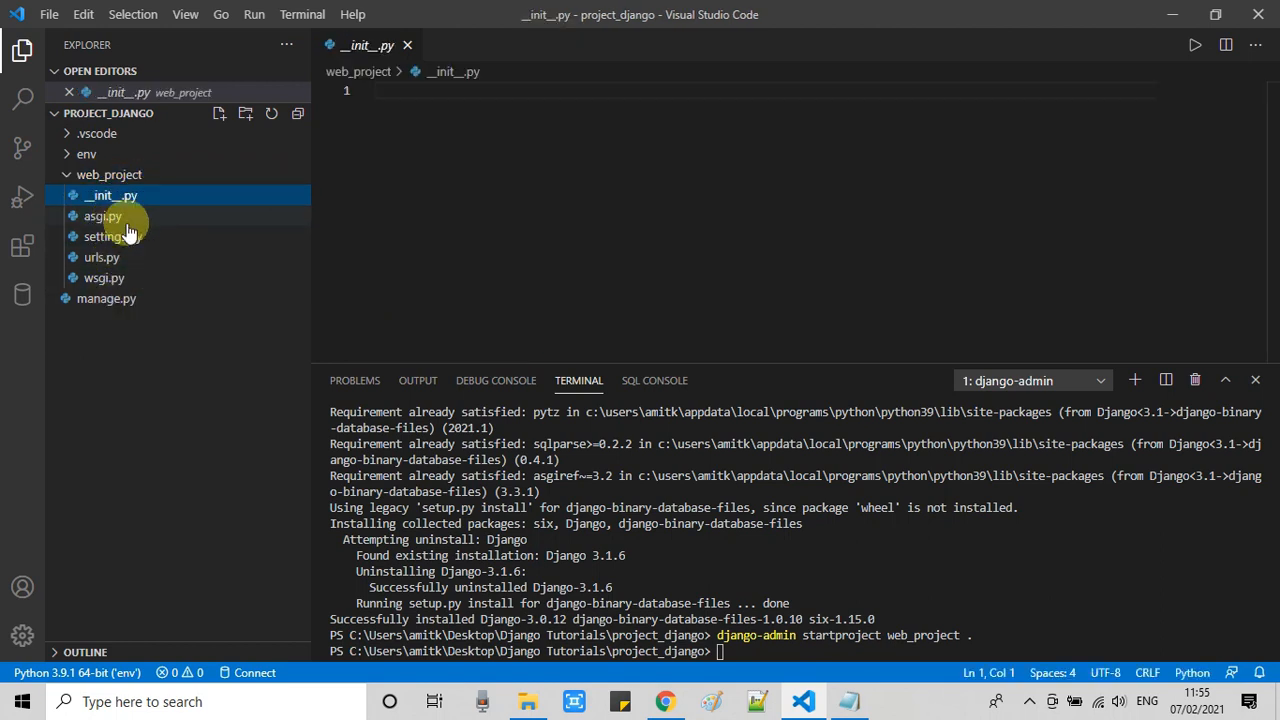
{"action": "left_click", "coordinate": [102, 216]}
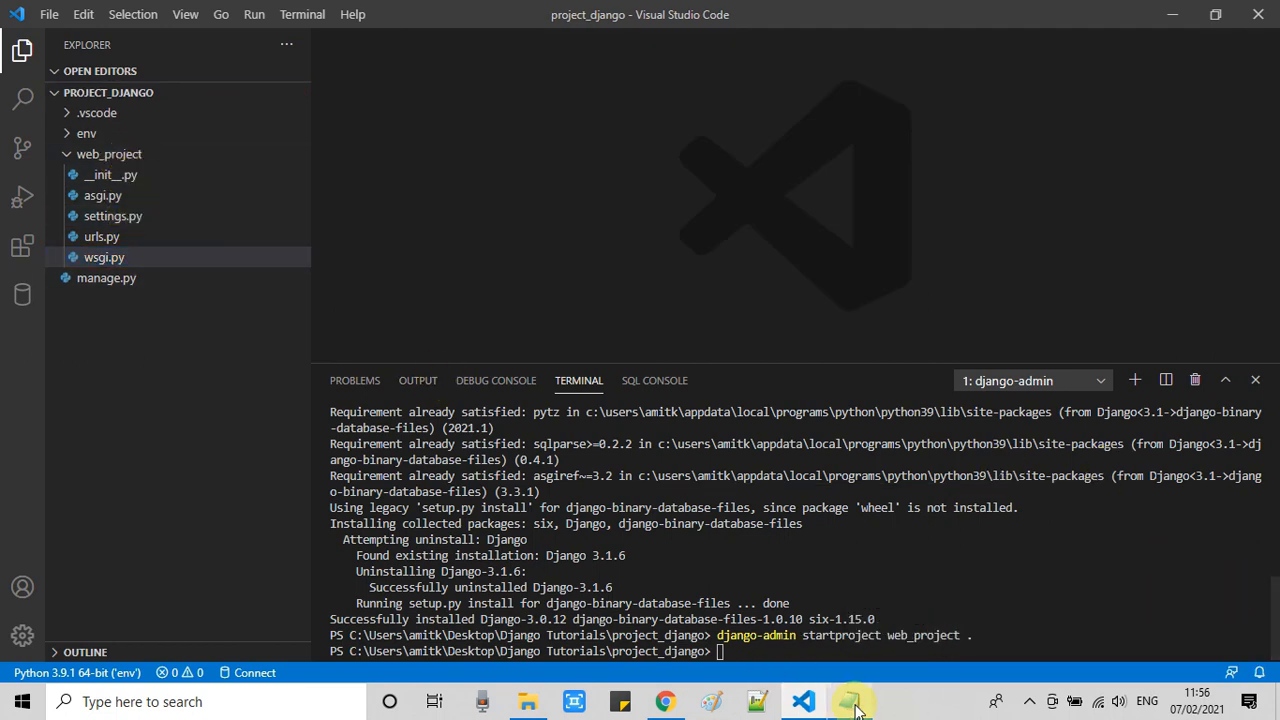
{"action": "left_click", "coordinate": [849, 701]}
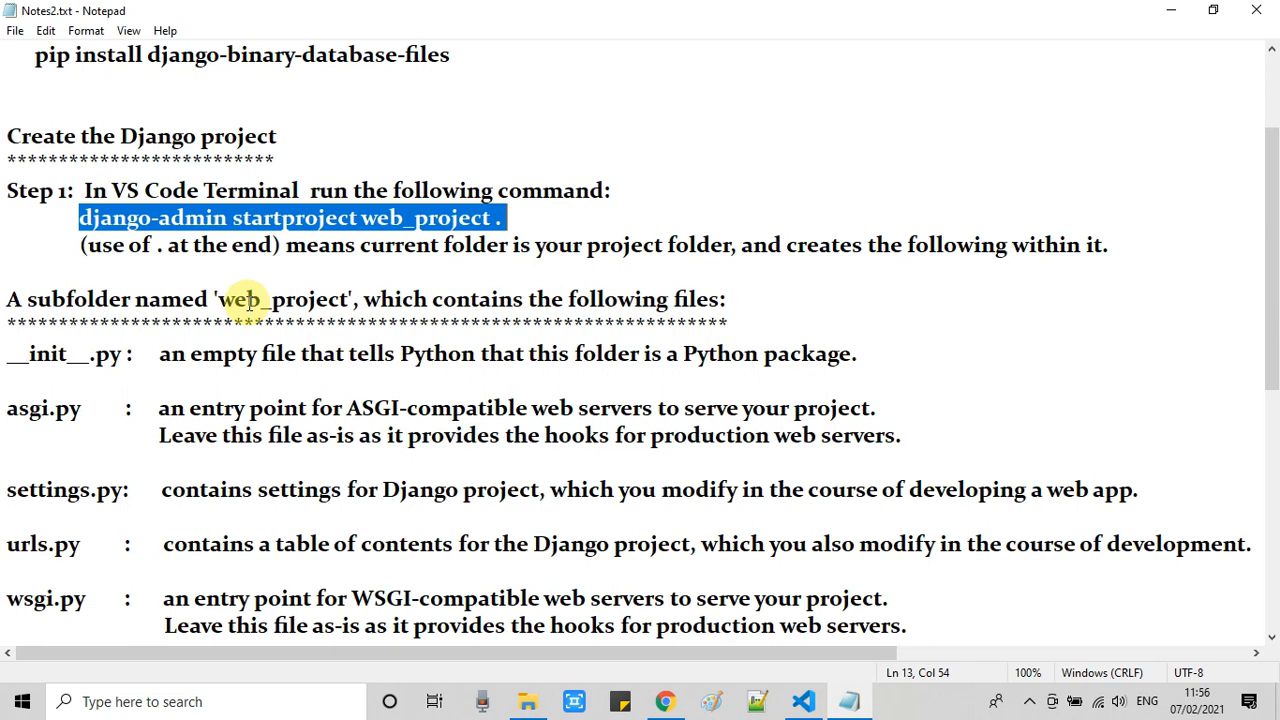
{"action": "double_click", "coordinate": [283, 299]}
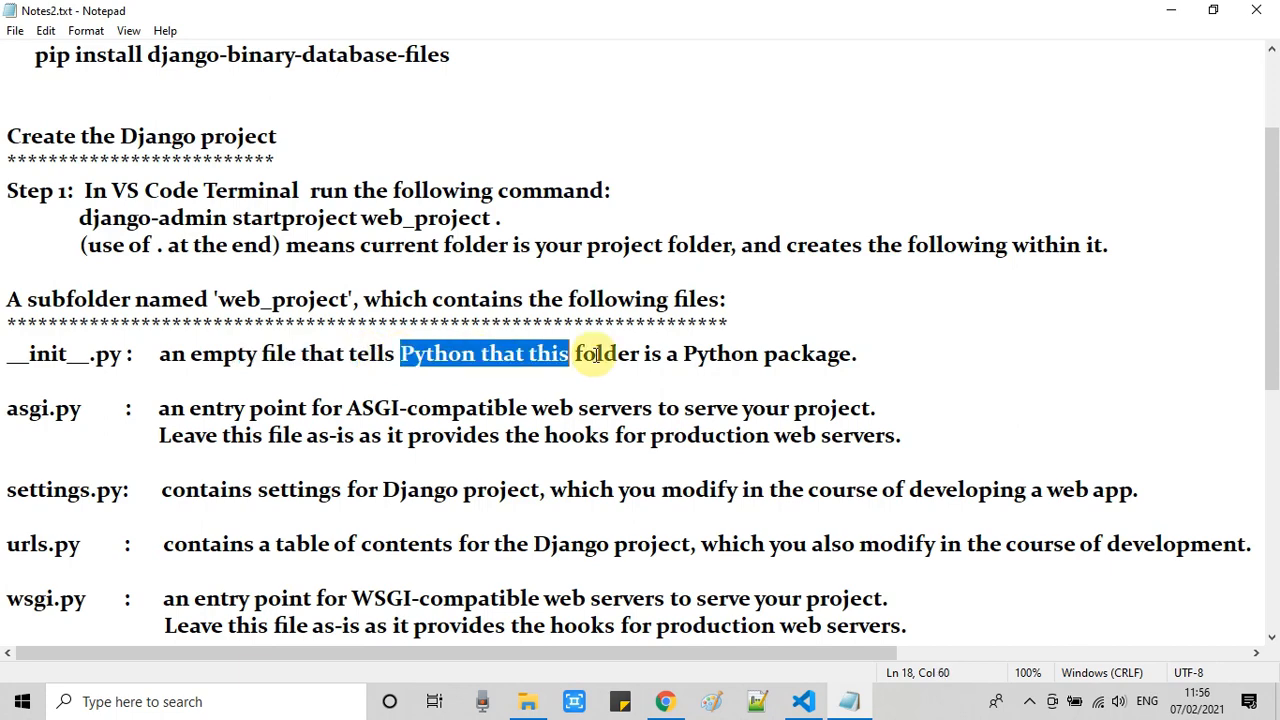
{"action": "left_click_drag", "start_coordinate": [576, 353], "coordinate": [860, 353]}
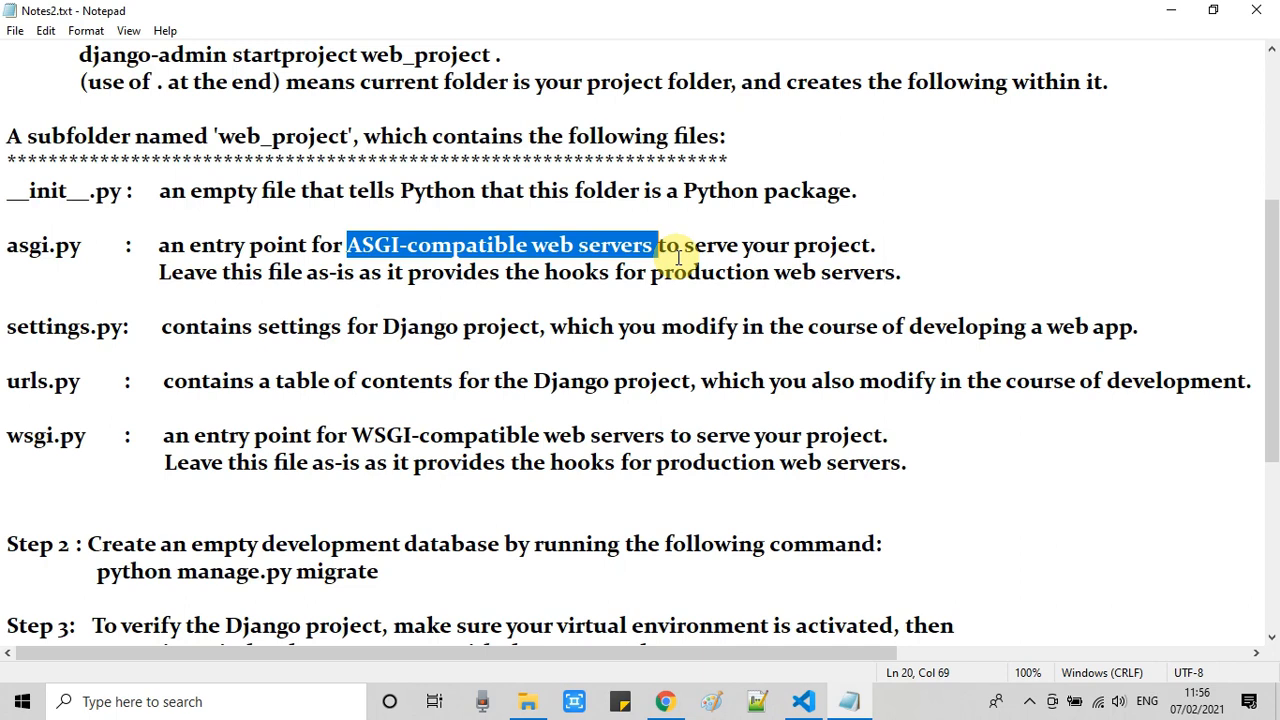
{"action": "left_click_drag", "start_coordinate": [655, 245], "coordinate": [875, 245]}
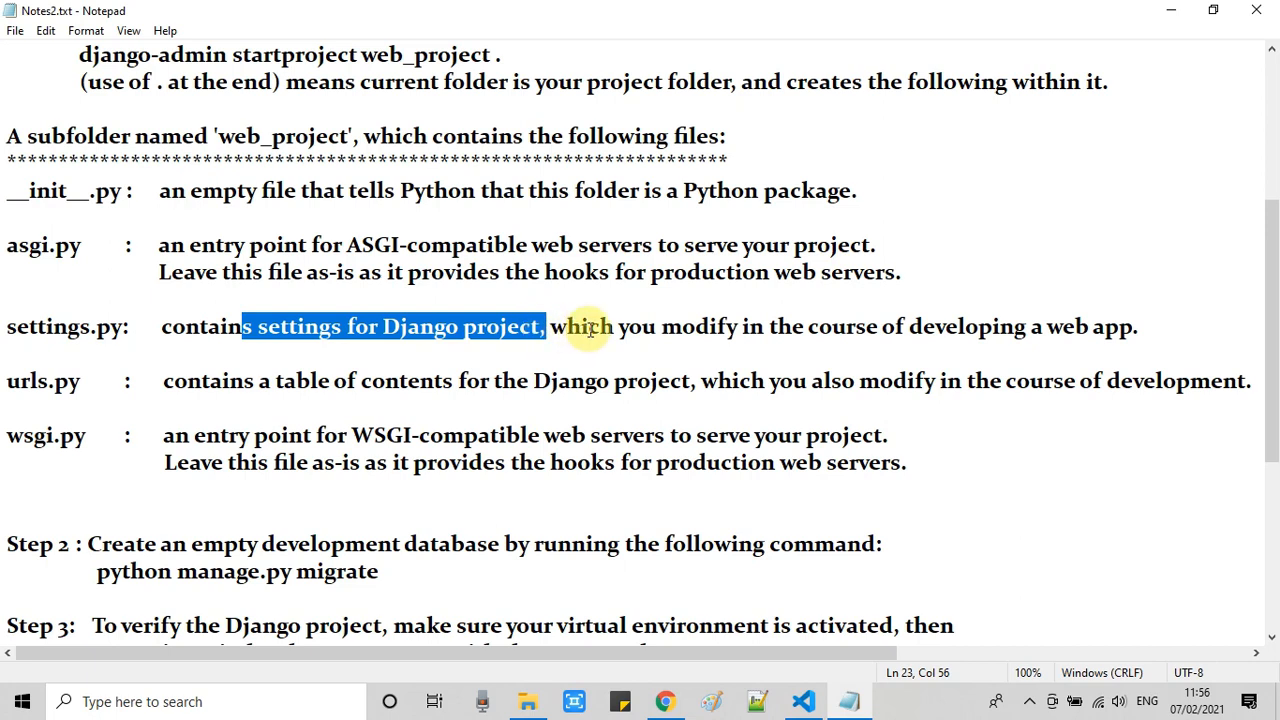
{"action": "left_click_drag", "start_coordinate": [590, 326], "coordinate": [1130, 326]}
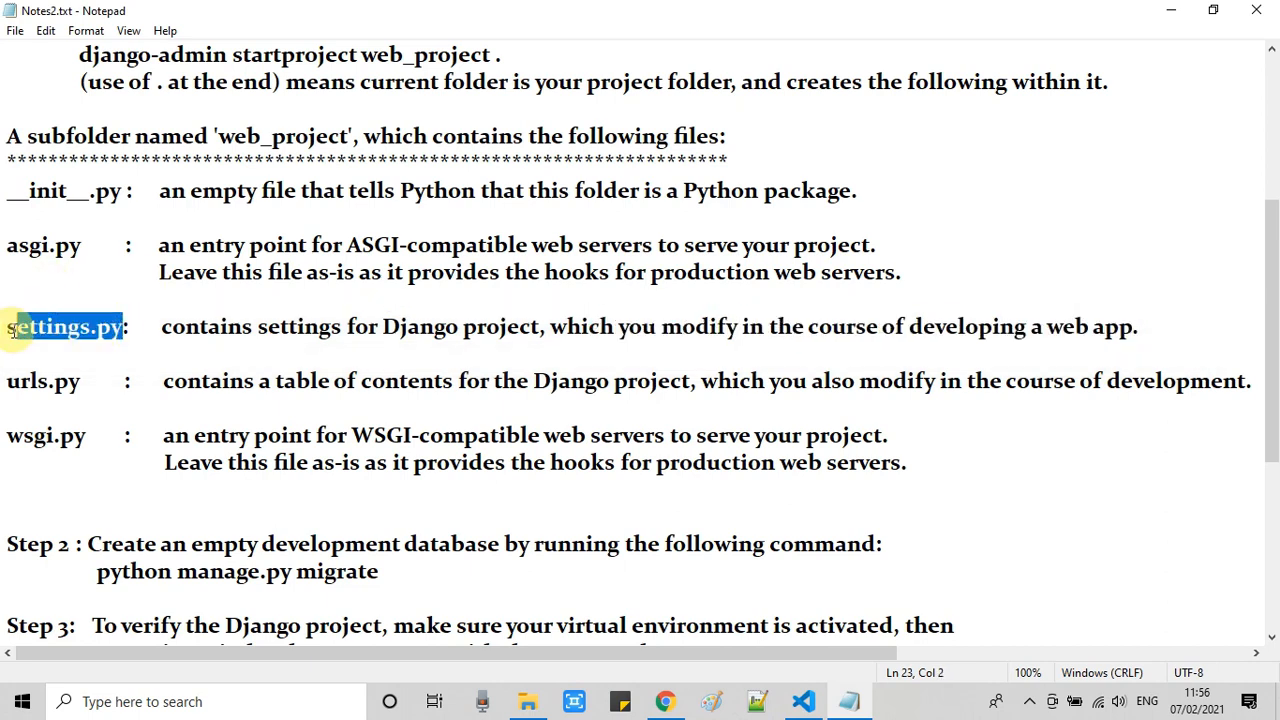
{"action": "double_click", "coordinate": [42, 380]}
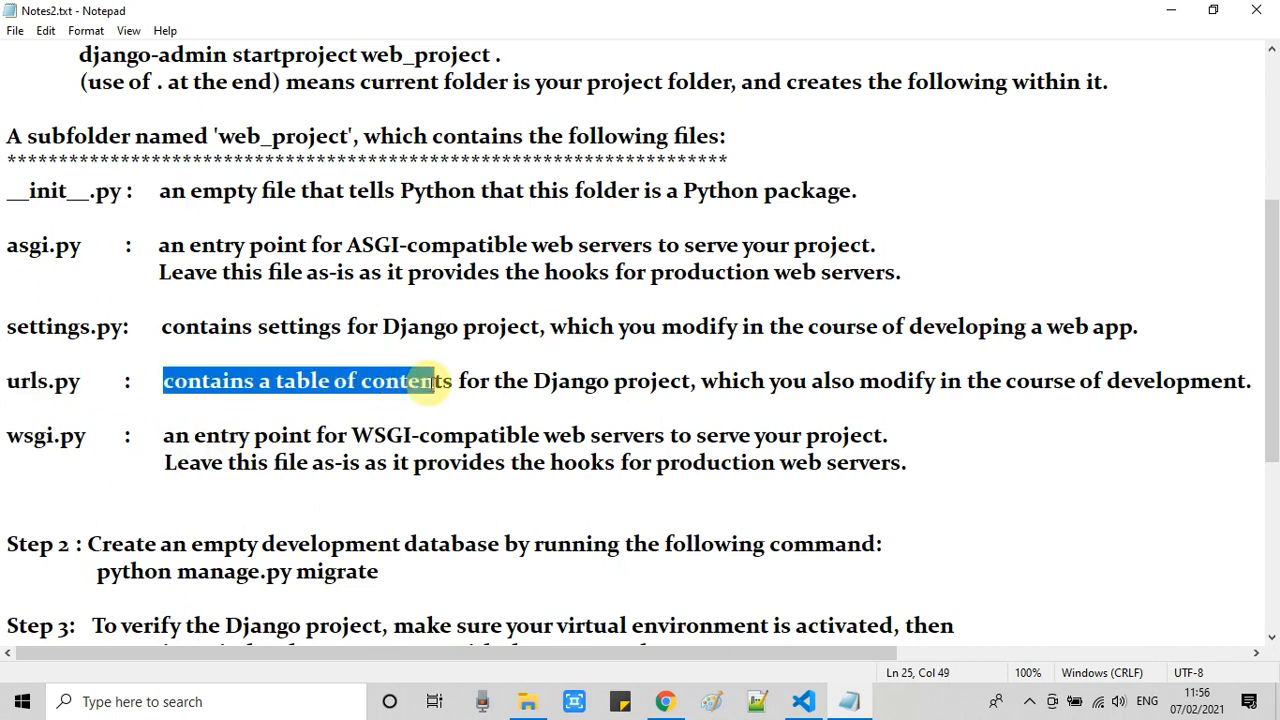
{"action": "left_click_drag", "start_coordinate": [420, 380], "coordinate": [690, 380]}
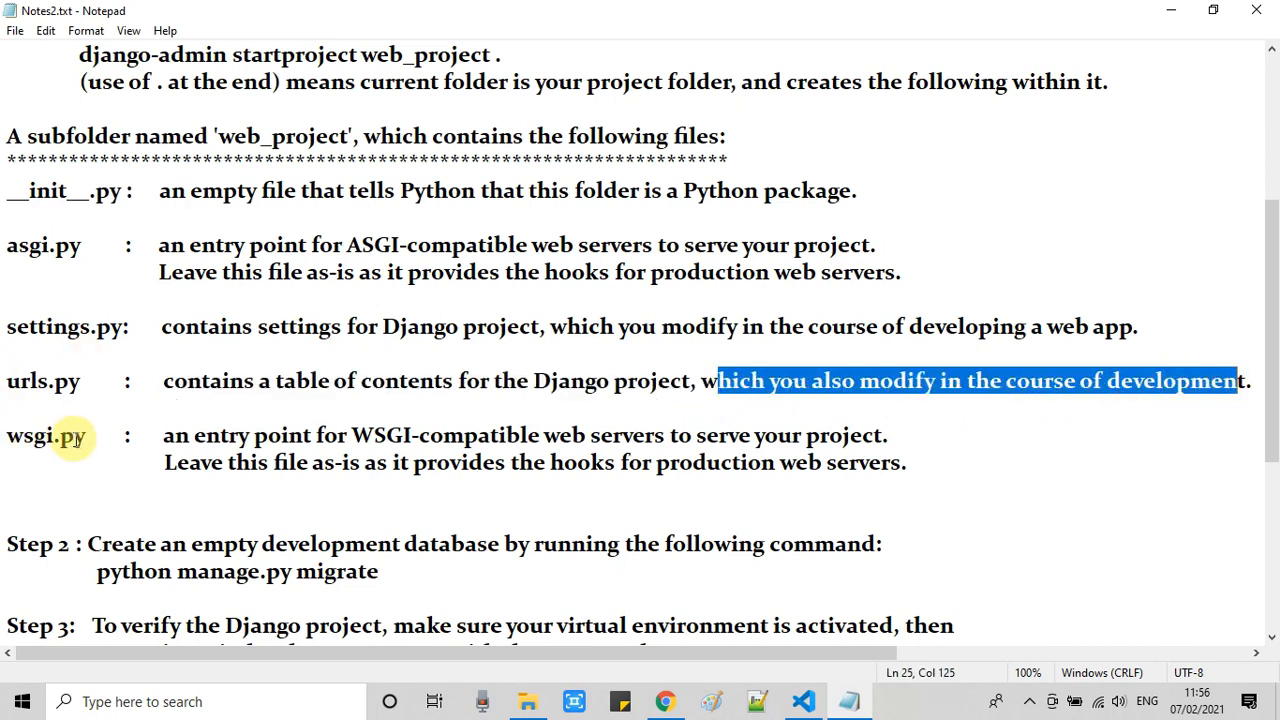
{"action": "double_click", "coordinate": [44, 435]}
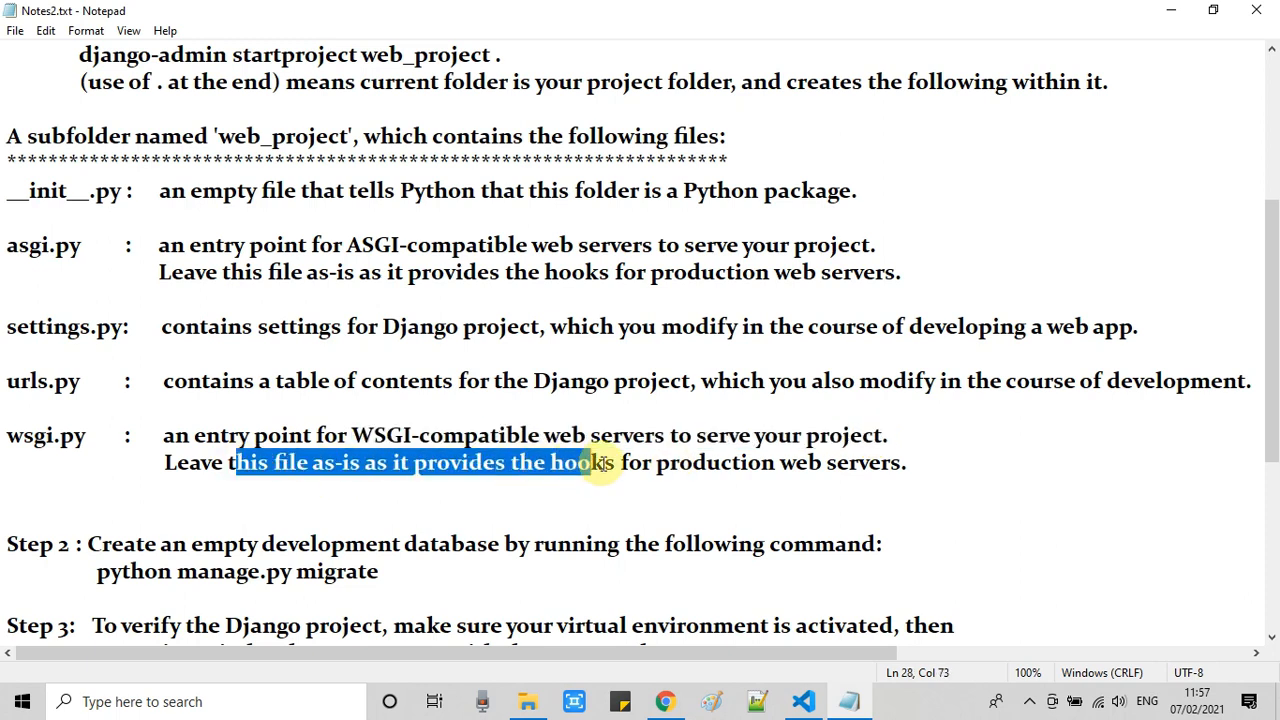
{"action": "left_click_drag", "start_coordinate": [600, 462], "coordinate": [900, 462]}
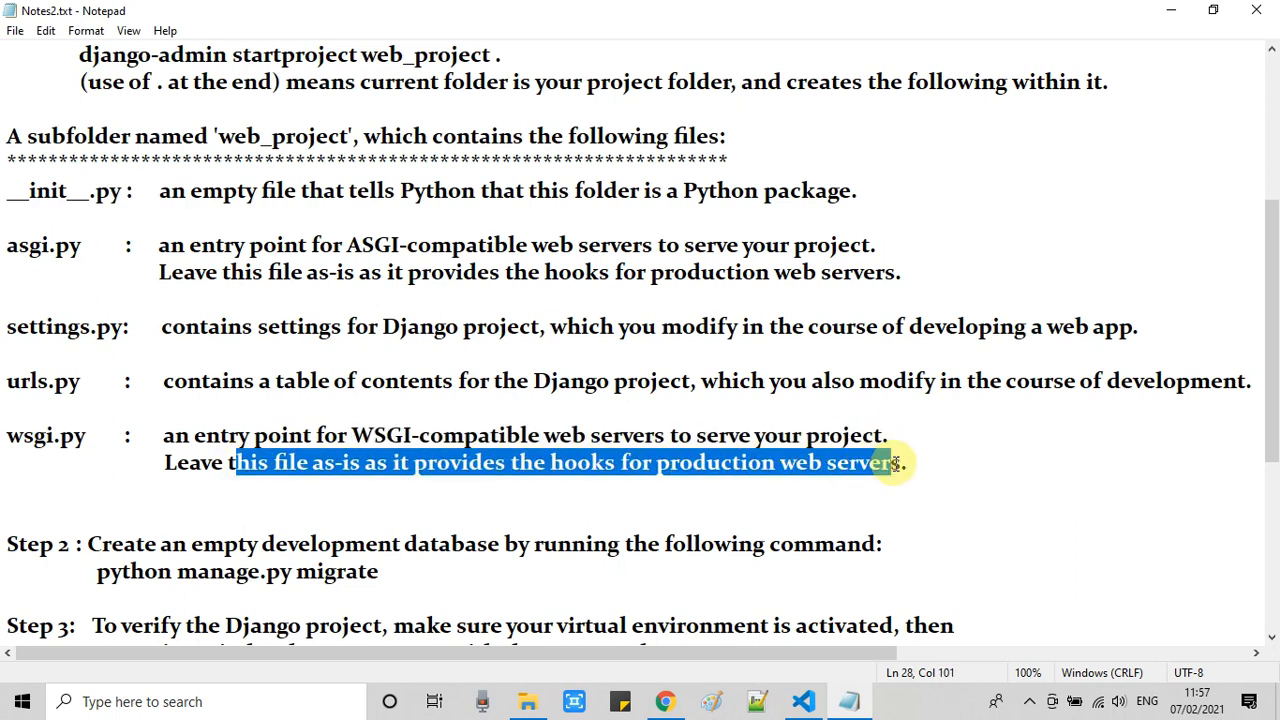
{"action": "double_click", "coordinate": [42, 245]}
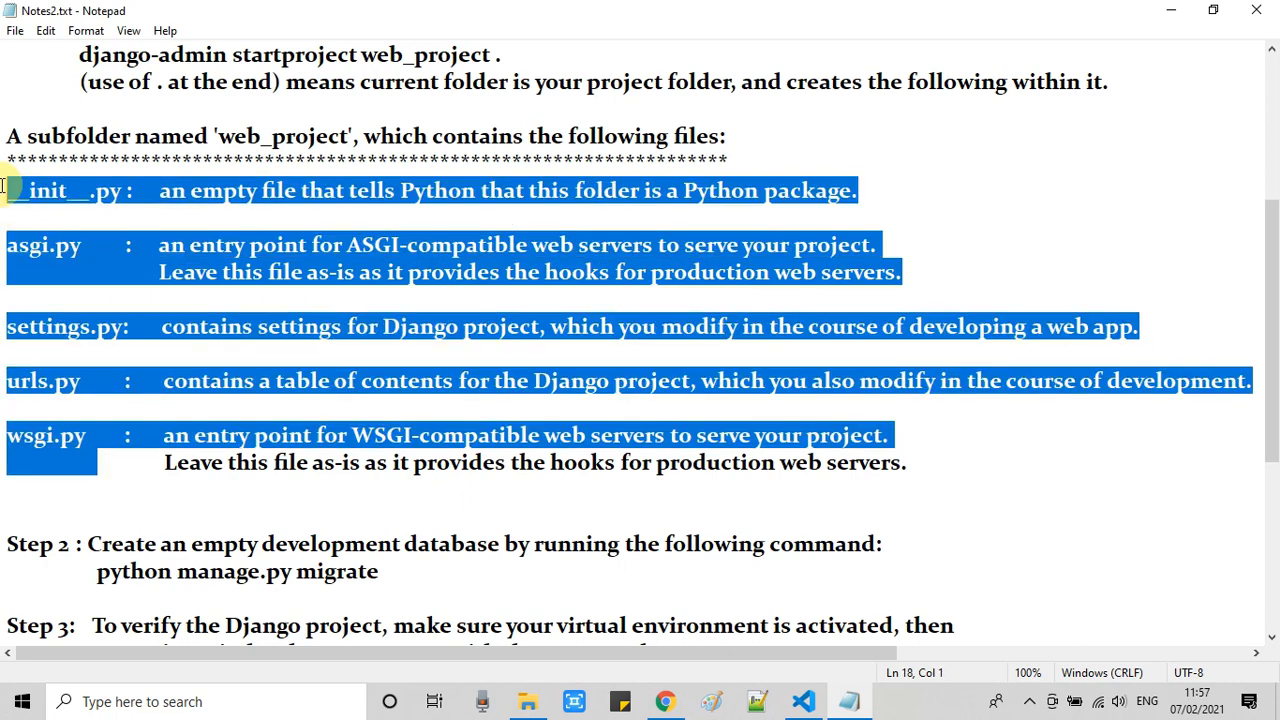
{"action": "mouse_move", "coordinate": [100, 380]}
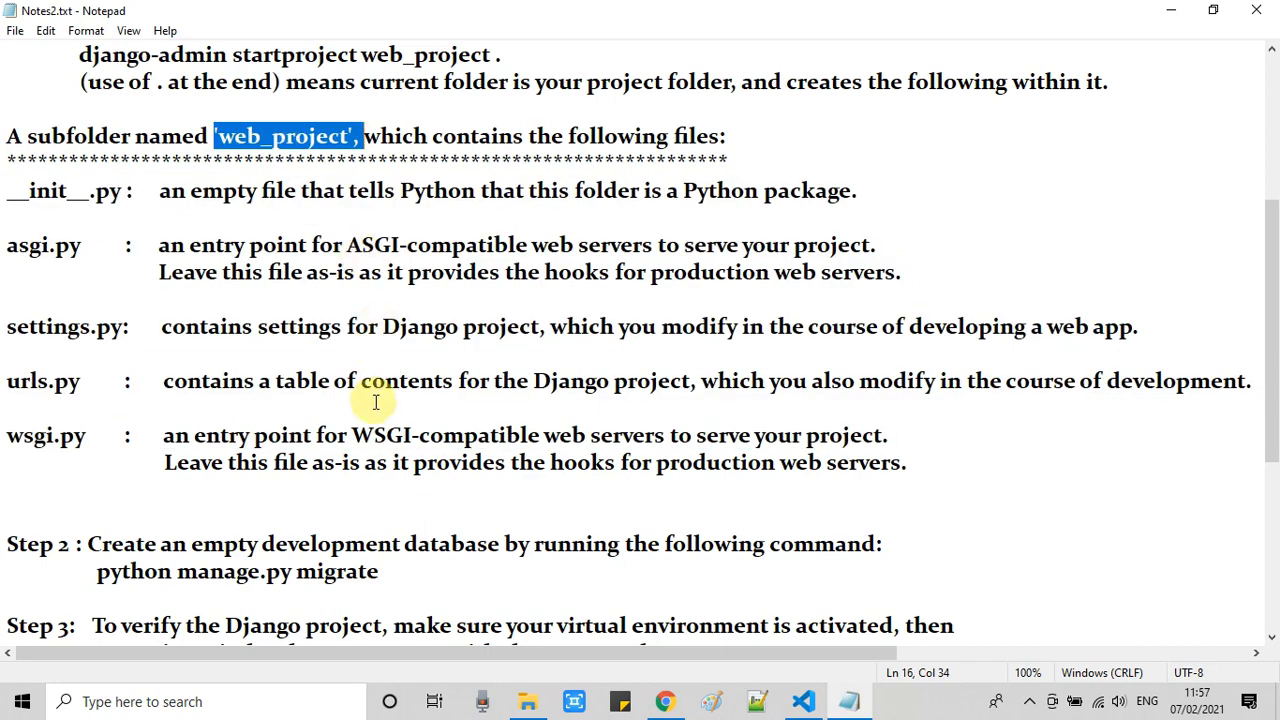
{"action": "scroll", "scroll_direction": "down", "scroll_amount": 3}
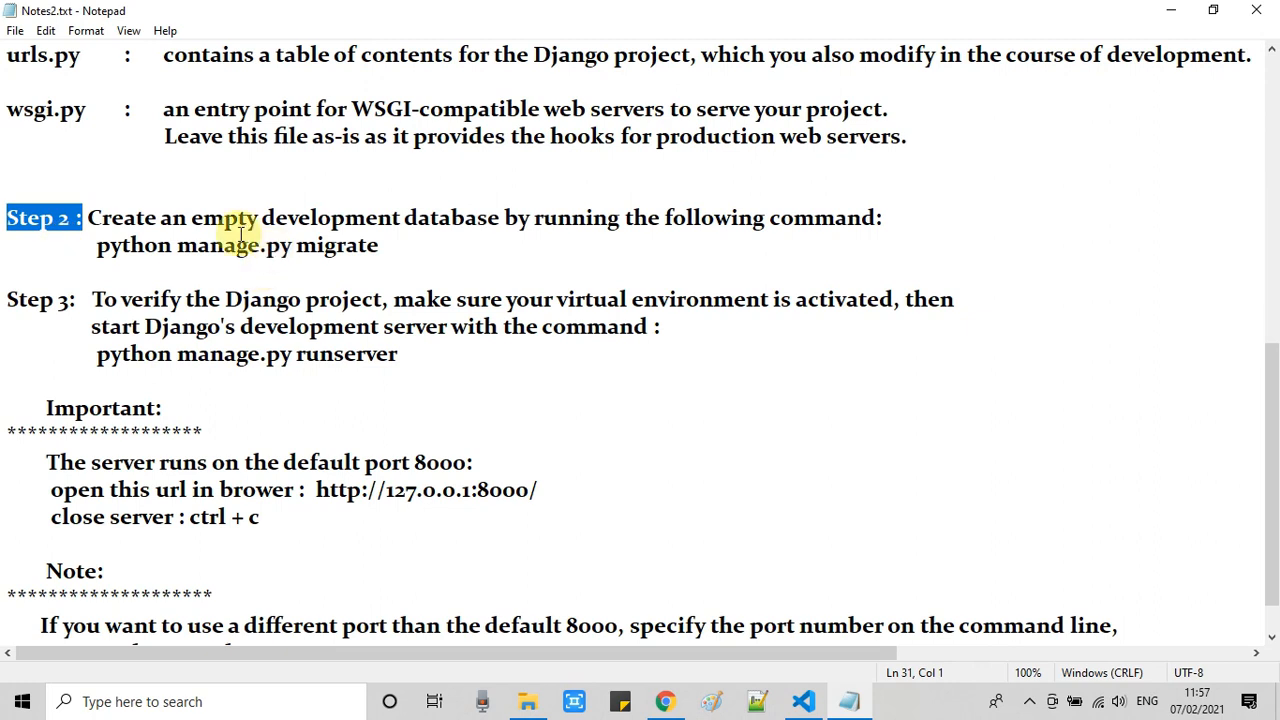
Step: Highlight the Step 2 empty-database and migrate instructions in the notes
{"action": "left_click_drag", "start_coordinate": [88, 218], "coordinate": [420, 218]}
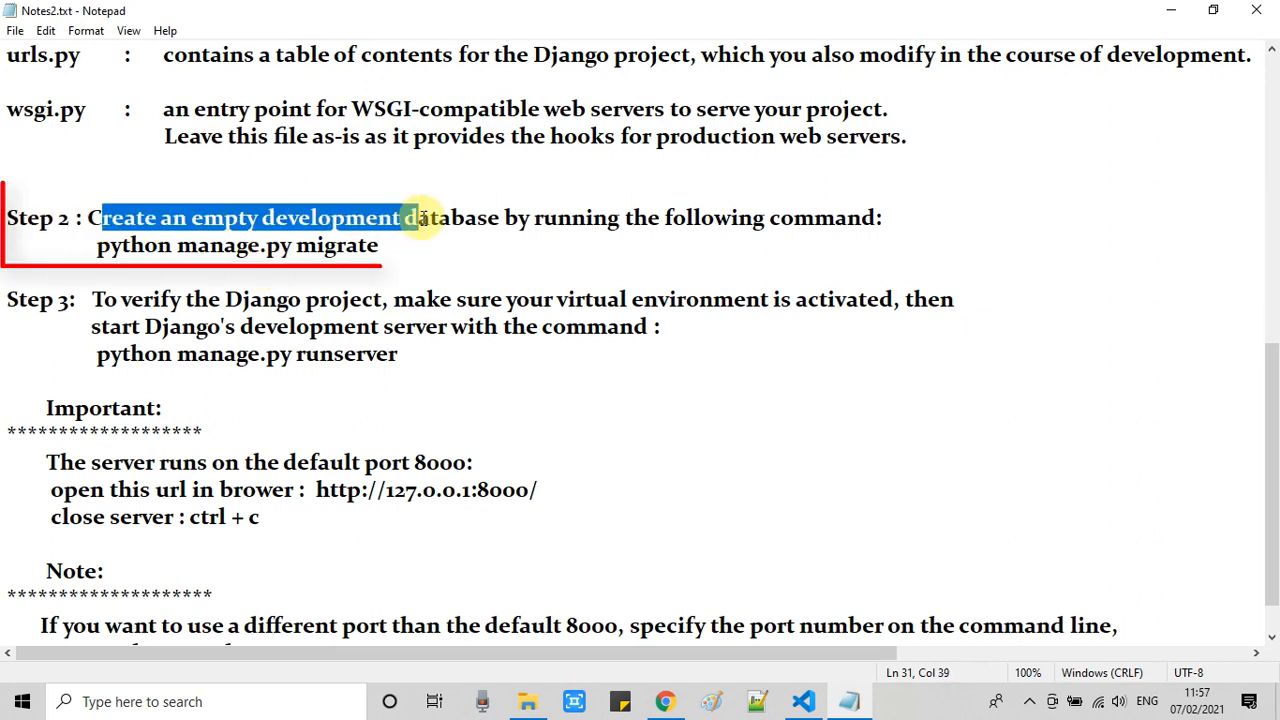
{"action": "left_click_drag", "start_coordinate": [420, 218], "coordinate": [885, 218]}
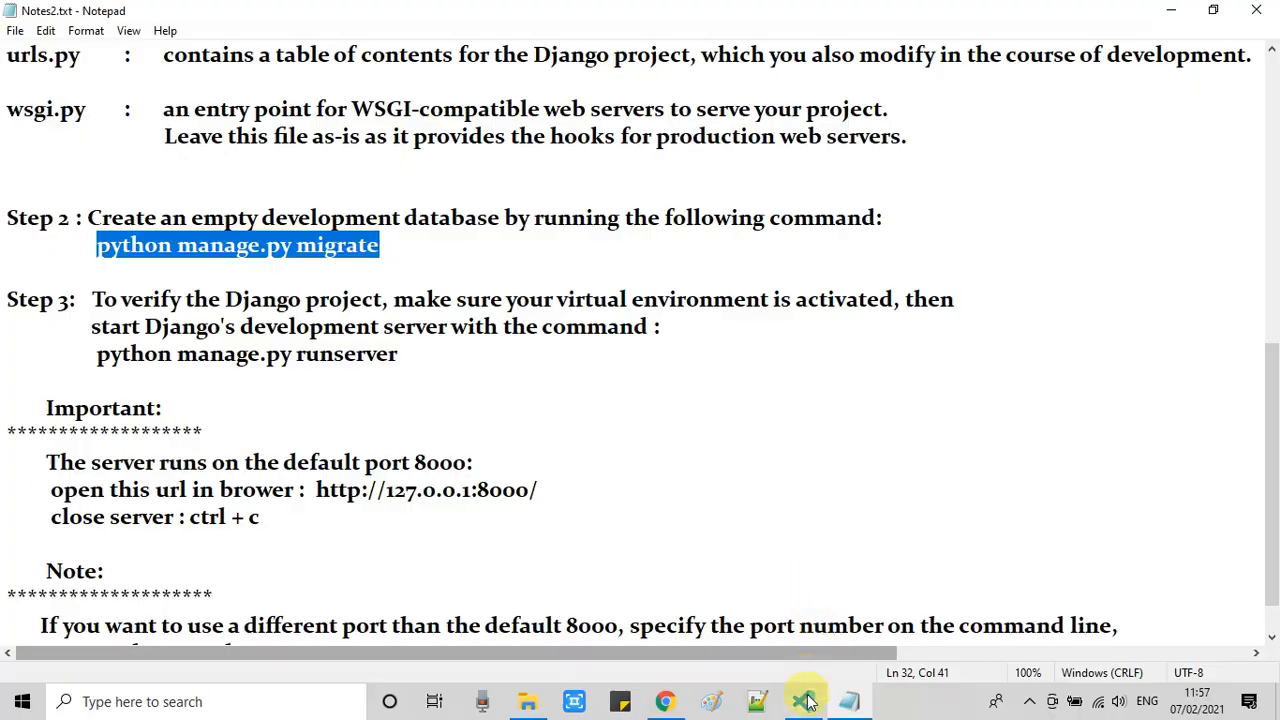
{"action": "left_click", "coordinate": [803, 701]}
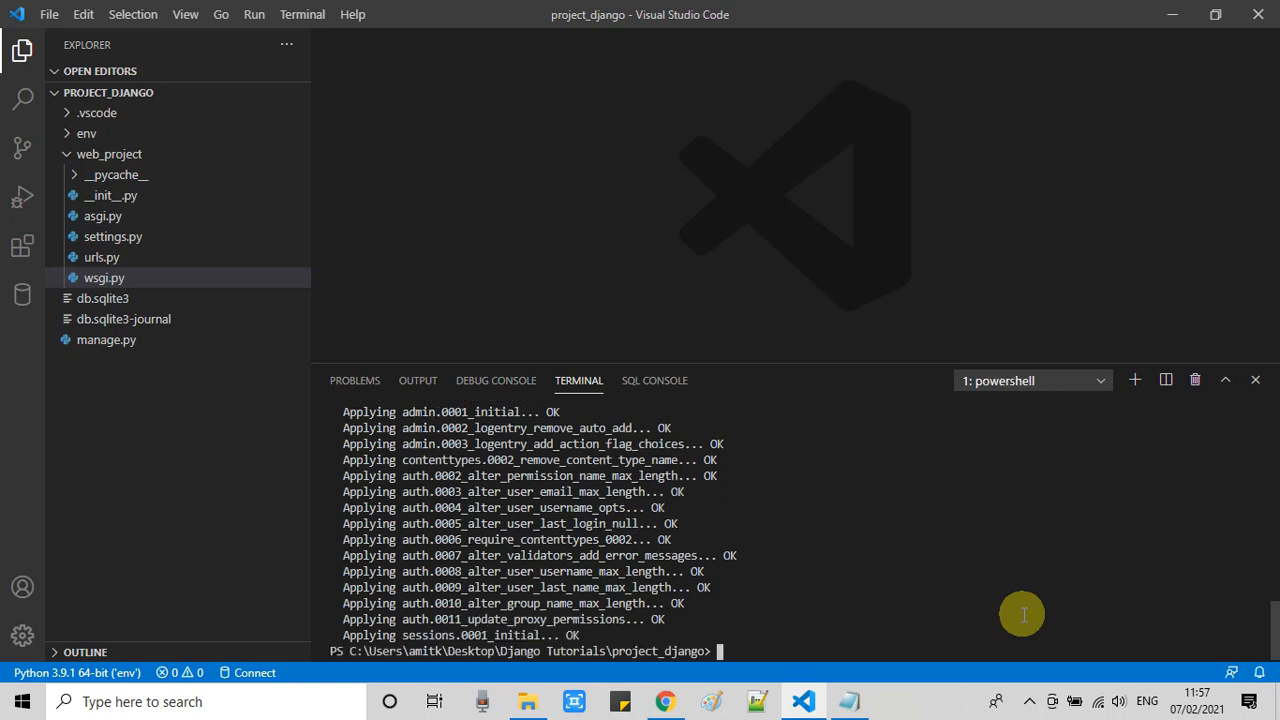
{"action": "mouse_move", "coordinate": [148, 196]}
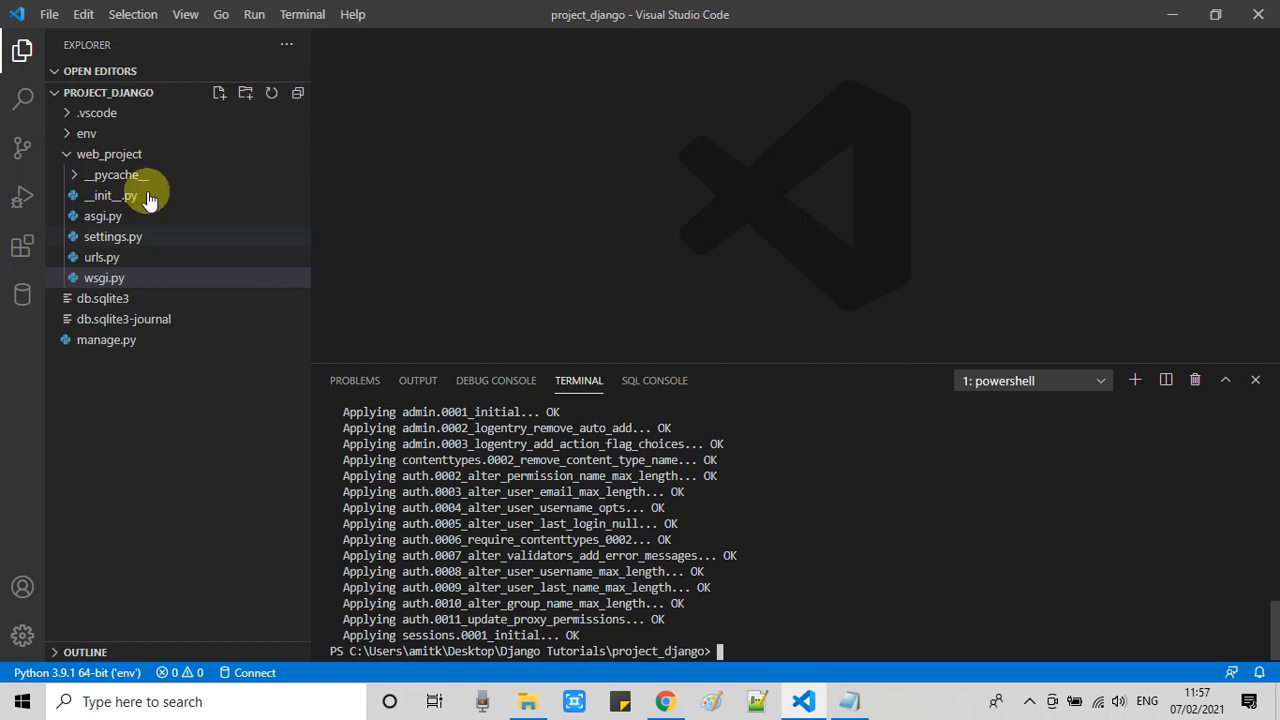
Step: Open db.sqlite3 in Explorer, collapse web_project, and close the file
{"action": "left_click", "coordinate": [109, 154]}
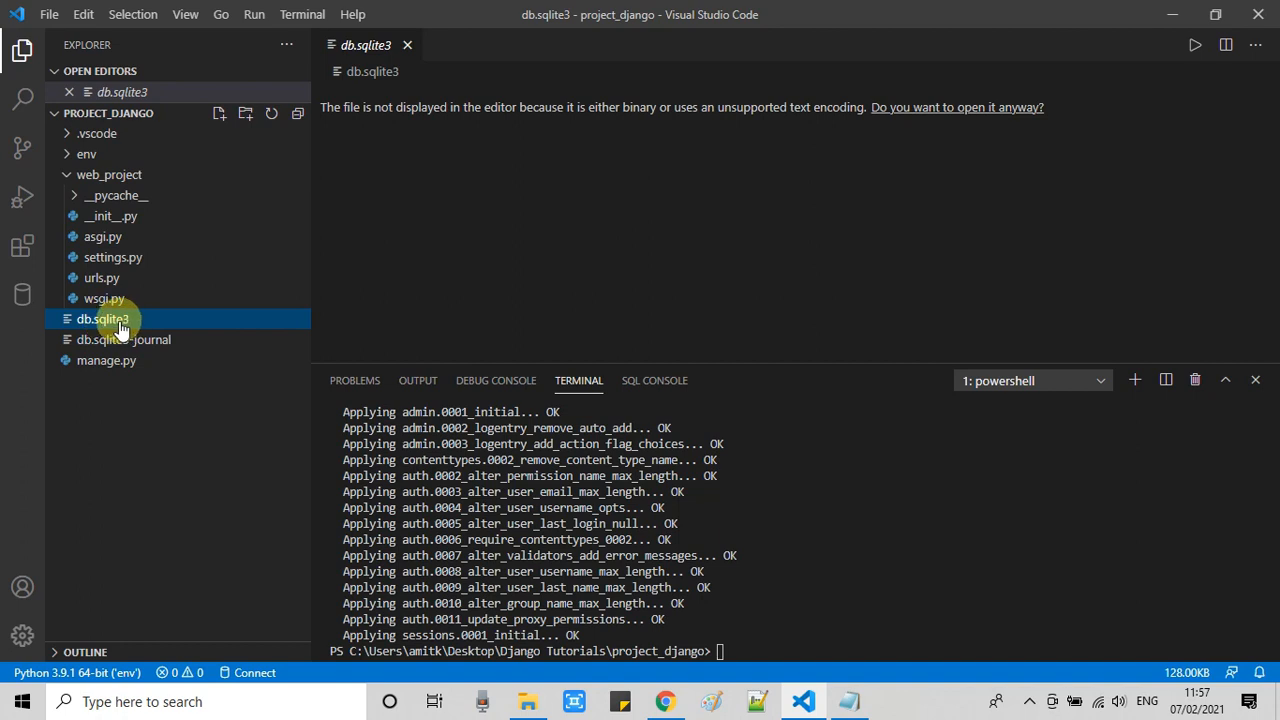
{"action": "mouse_move", "coordinate": [90, 195]}
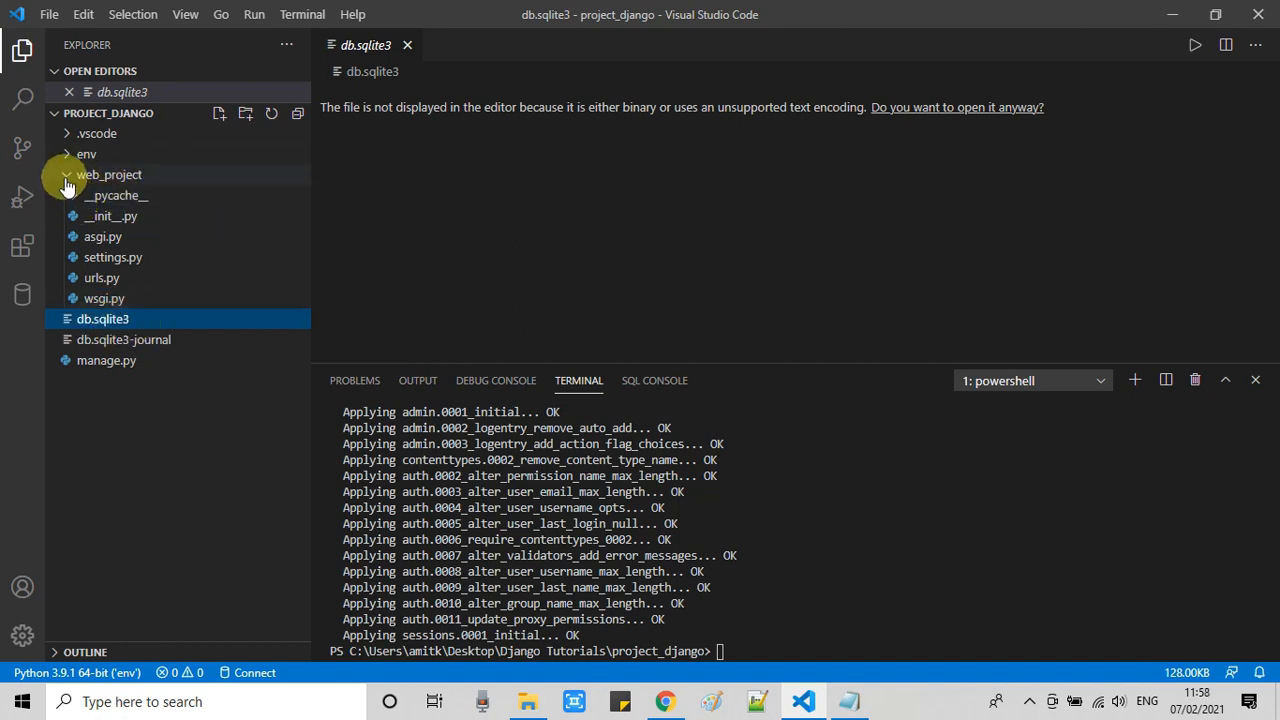
{"action": "left_click", "coordinate": [109, 174]}
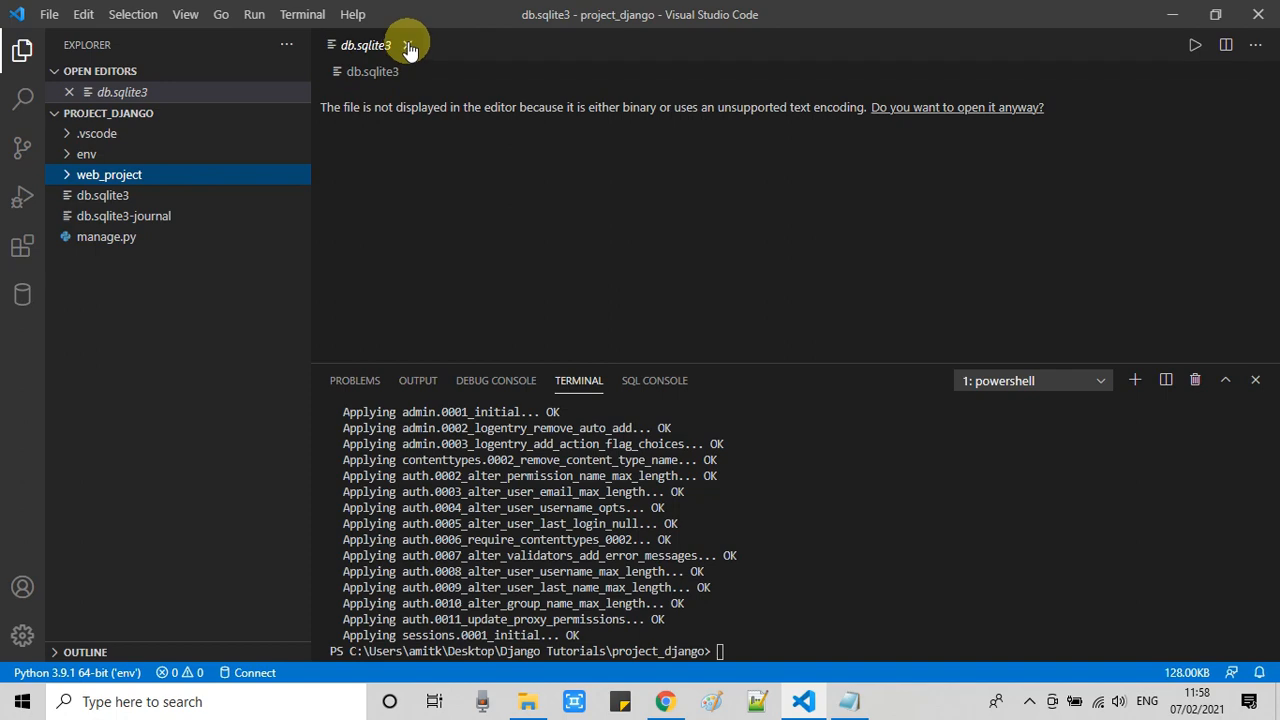
{"action": "left_click", "coordinate": [408, 45]}
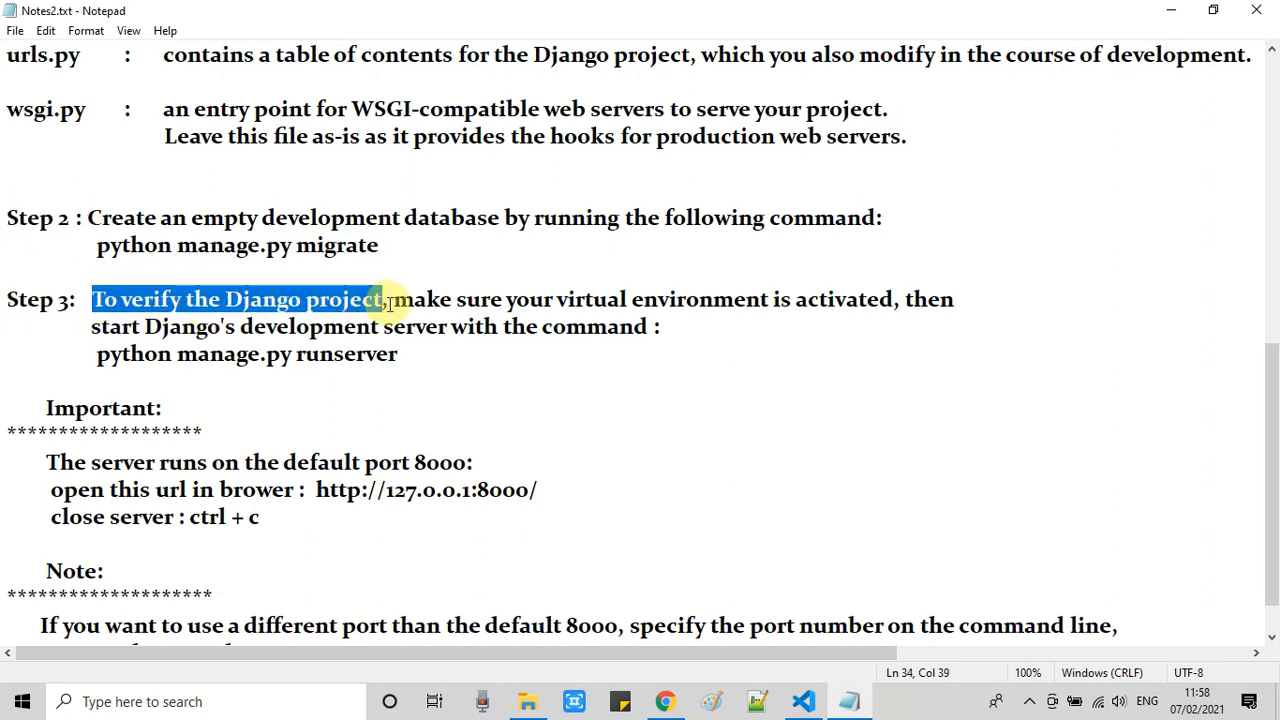
Step: Review the Step 3 notes and run 'python manage.py runserver' in the terminal
{"action": "left_click_drag", "start_coordinate": [385, 299], "coordinate": [660, 326]}
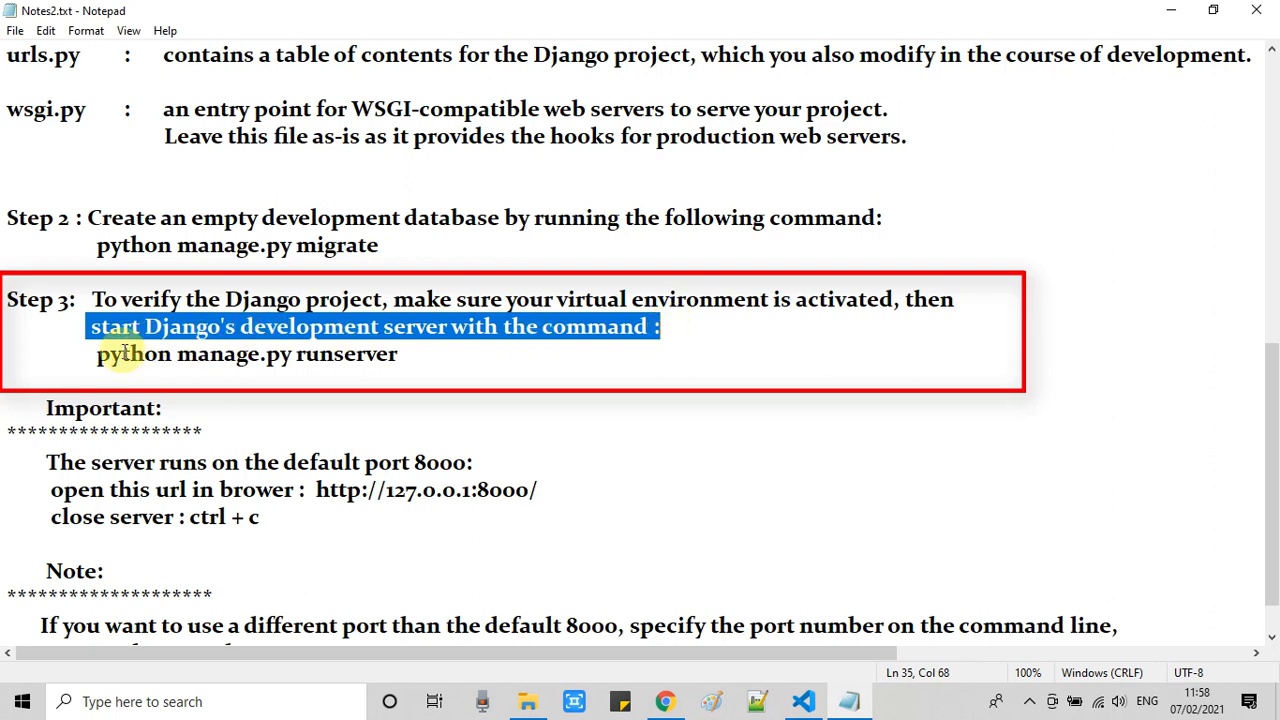
{"action": "left_click_drag", "start_coordinate": [96, 354], "coordinate": [397, 354]}
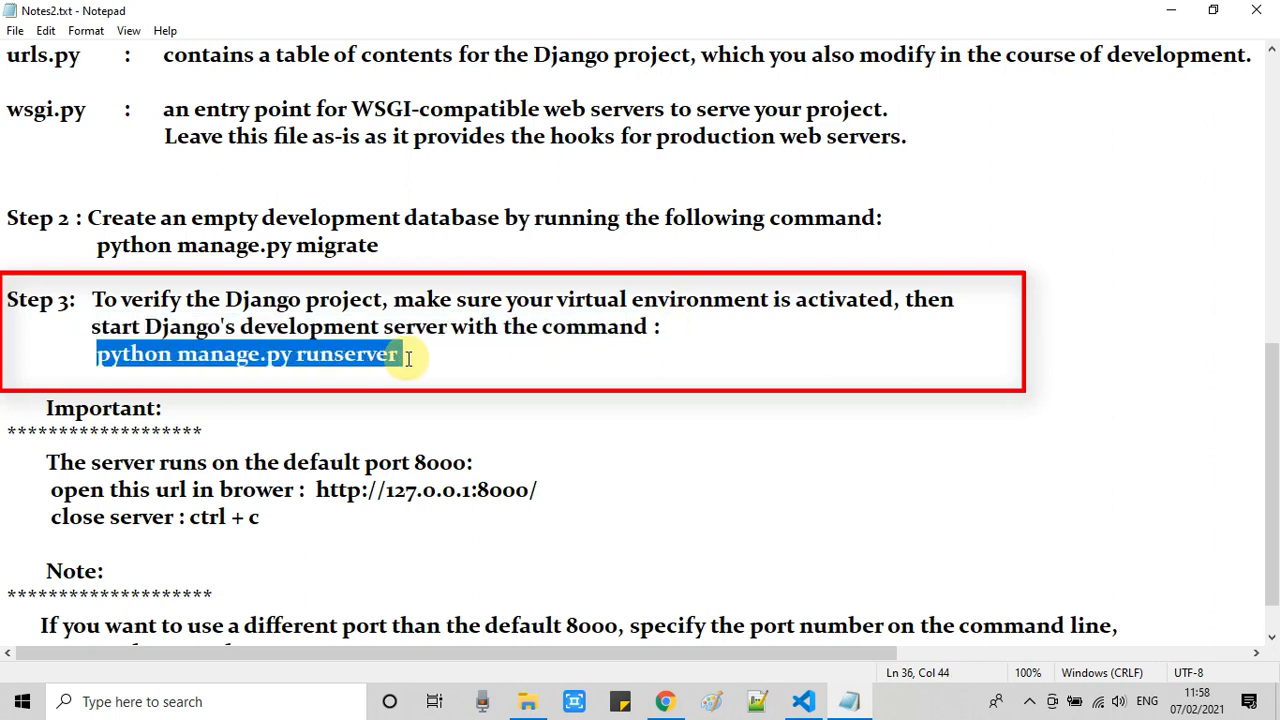
{"action": "left_click", "coordinate": [803, 701]}
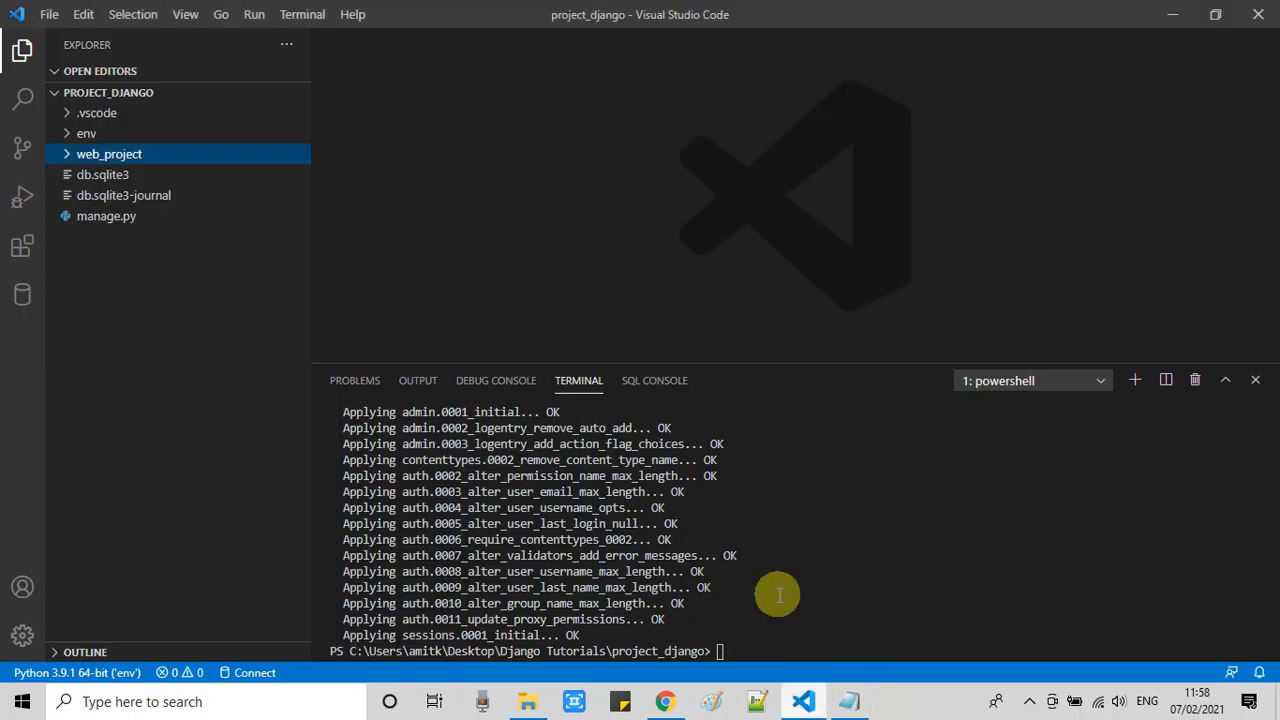
{"action": "type", "text": "python manage.py runserver"}
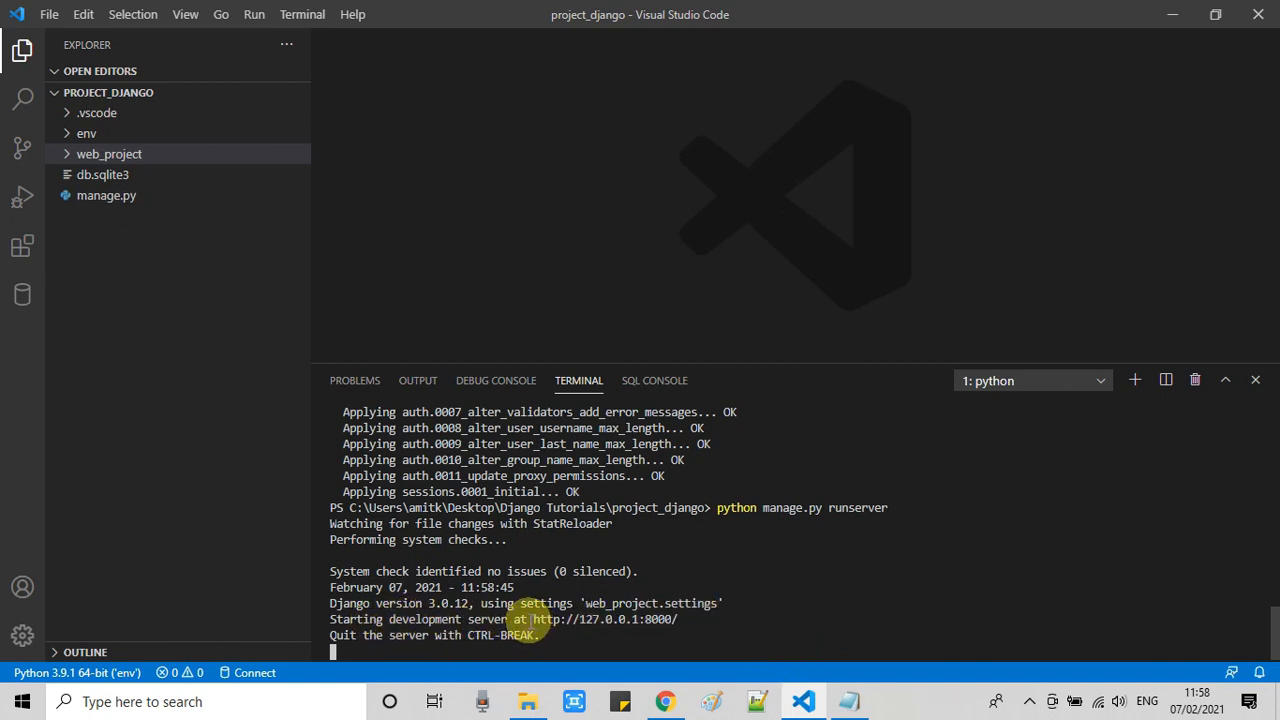
{"action": "mouse_move", "coordinate": [605, 619]}
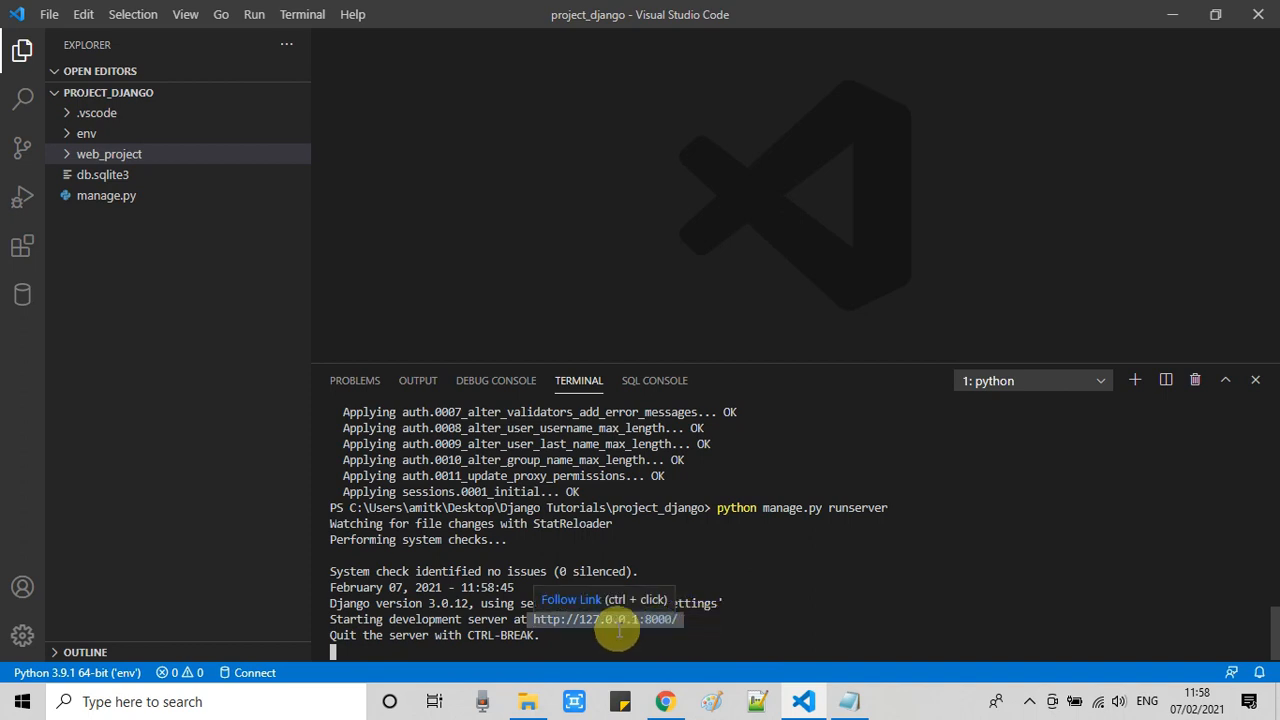
{"action": "left_click", "coordinate": [847, 701]}
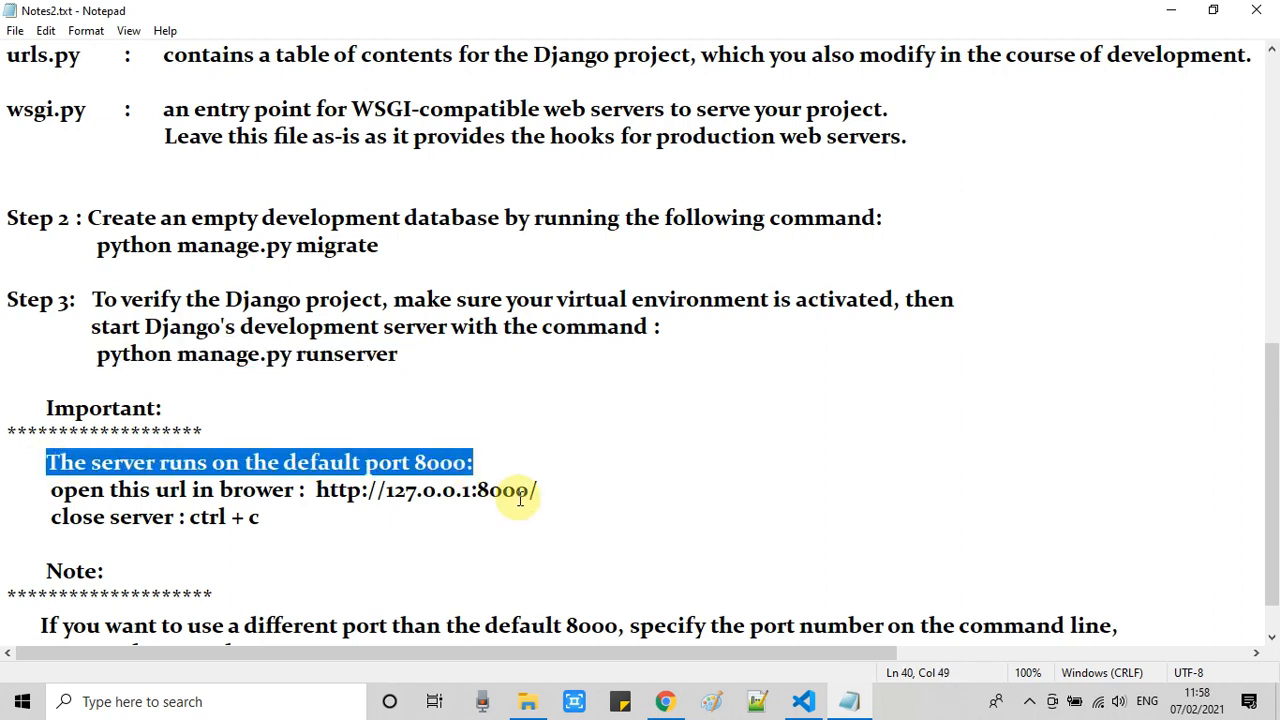
{"action": "left_click", "coordinate": [803, 701]}
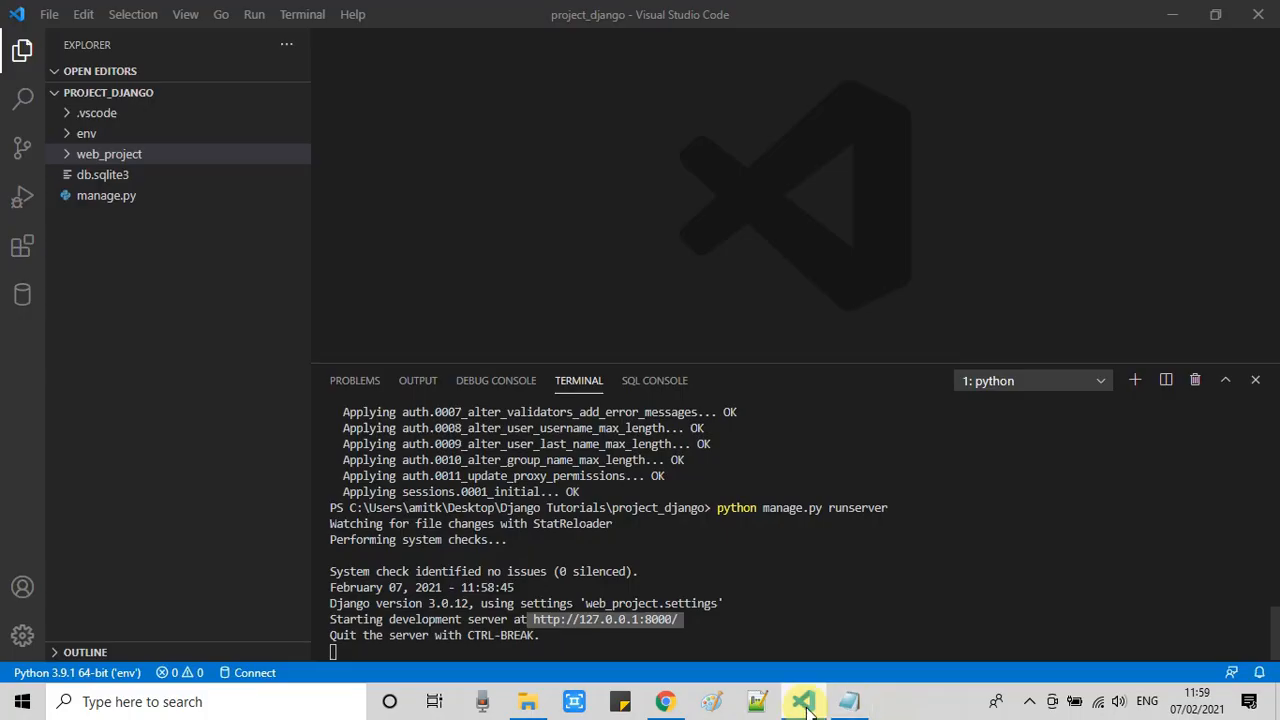
{"action": "left_click", "coordinate": [845, 701]}
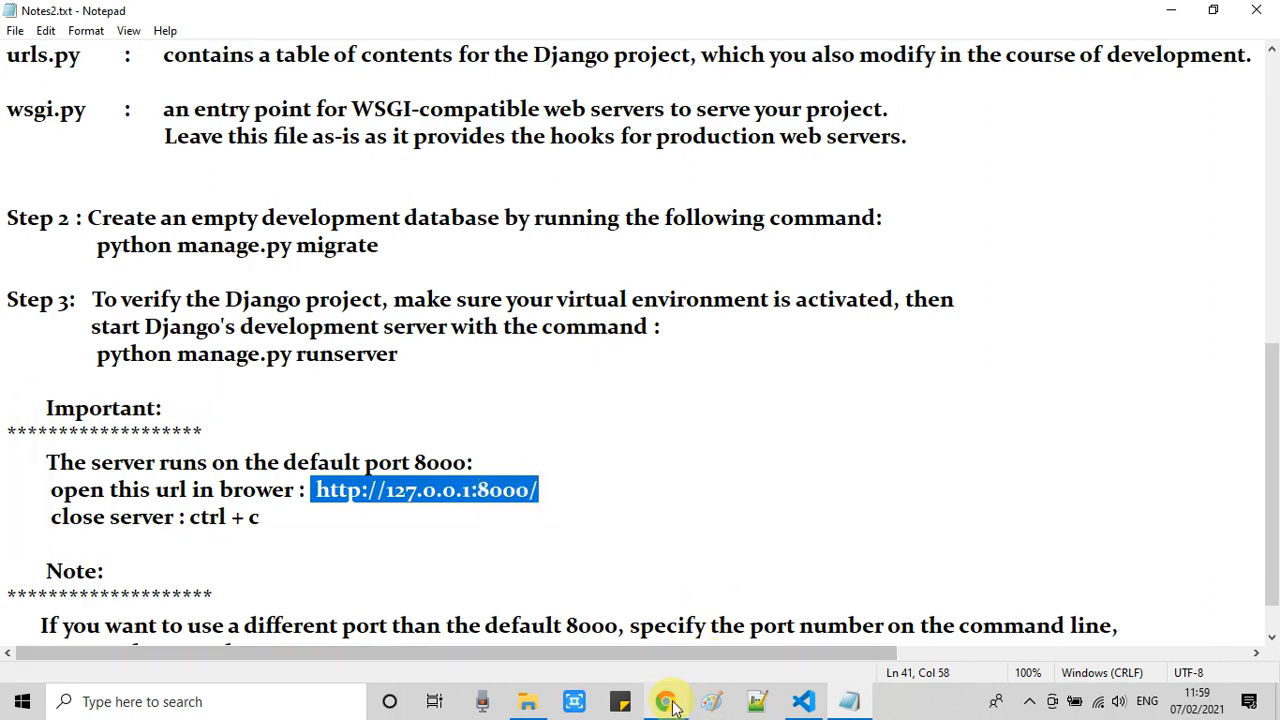
{"action": "left_click", "coordinate": [664, 701]}
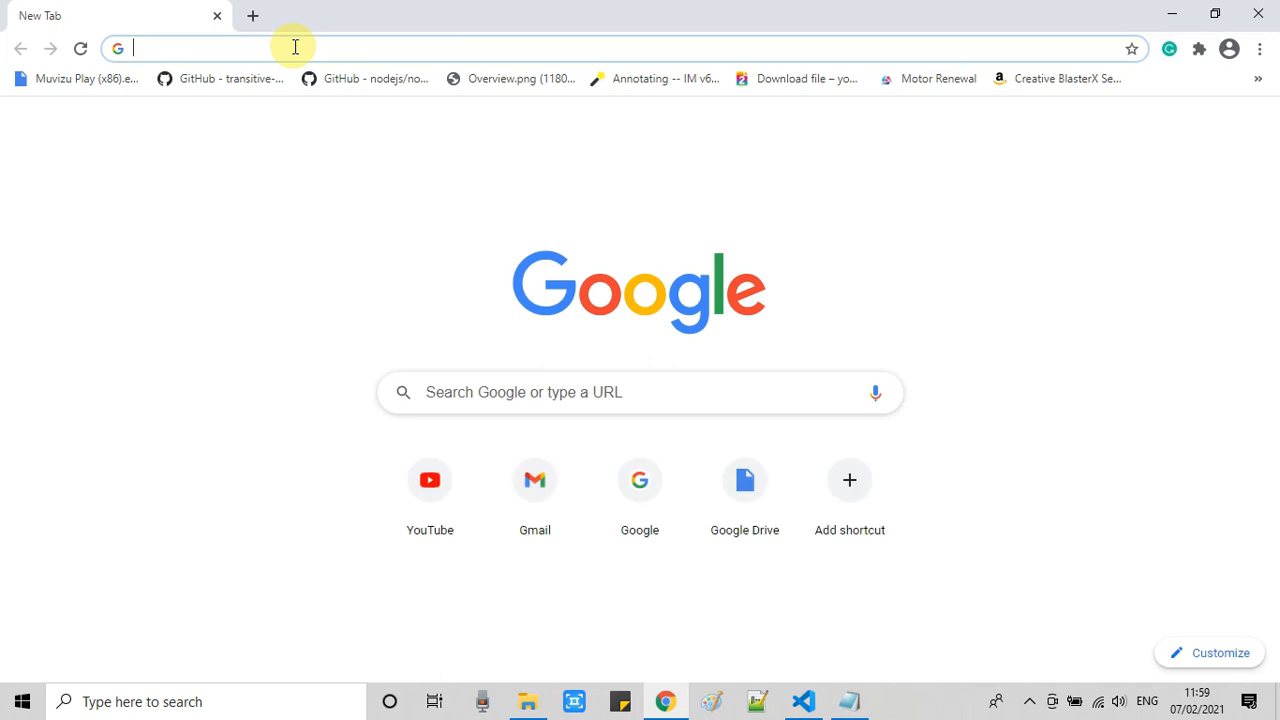
{"action": "type", "text": "http://127.0.0.1:8000/"}
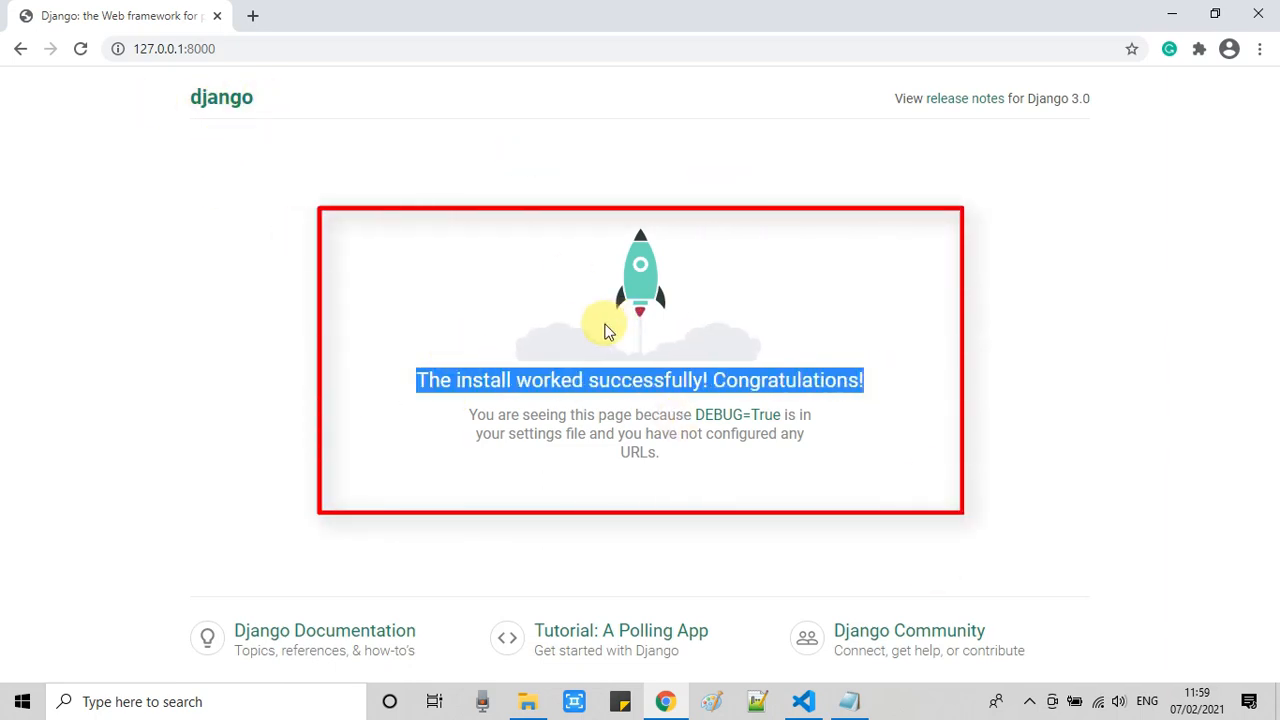
{"action": "left_click", "coordinate": [802, 701]}
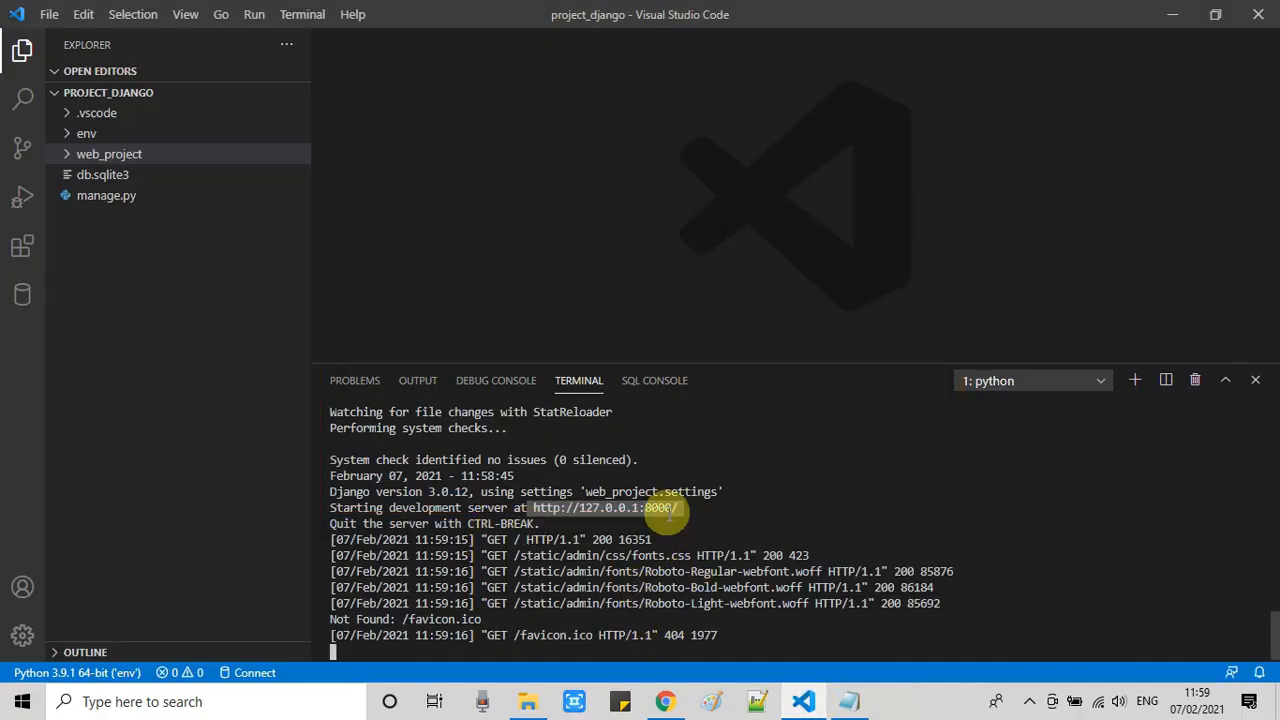
{"action": "mouse_move", "coordinate": [849, 701]}
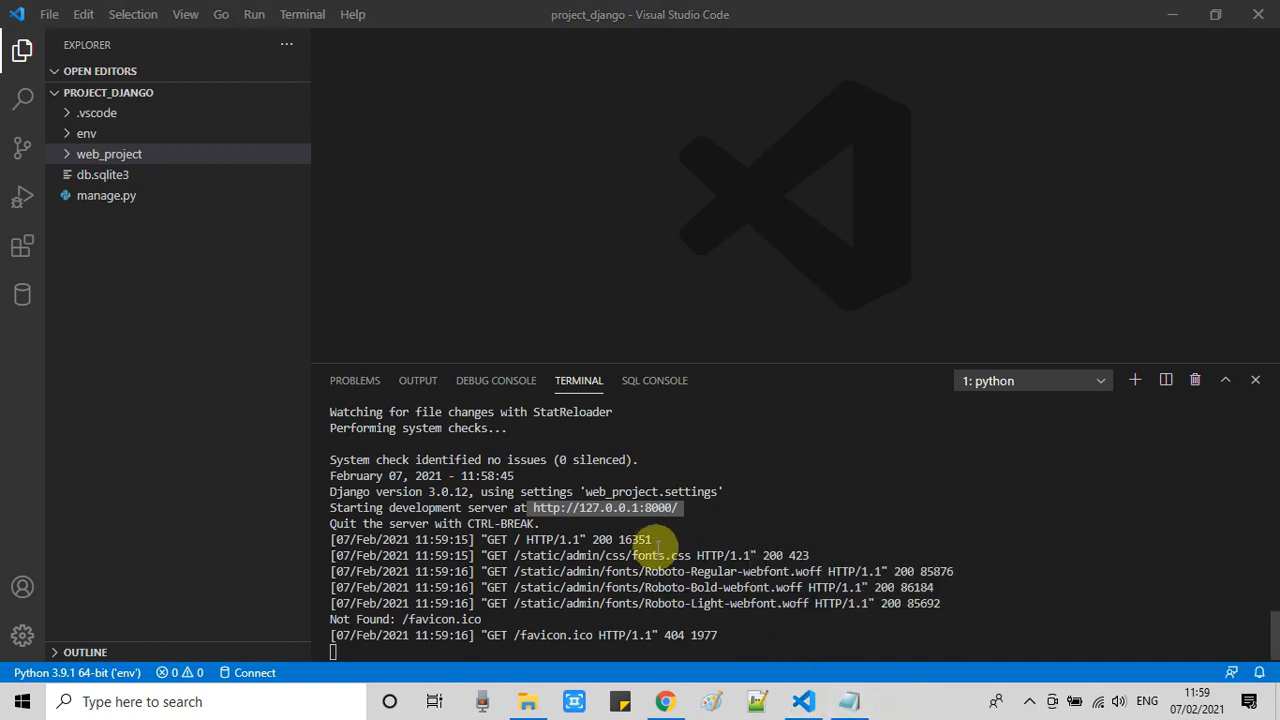
{"action": "mouse_move", "coordinate": [600, 507]}
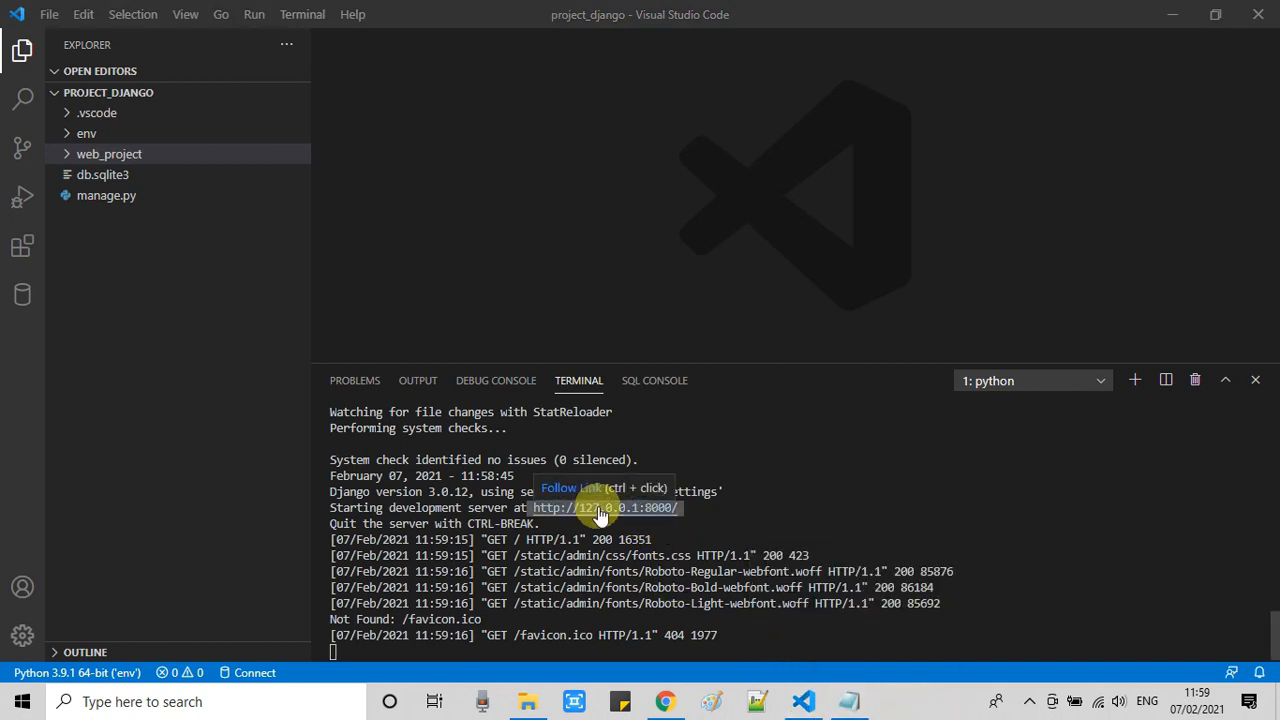
{"action": "mouse_move", "coordinate": [800, 617]}
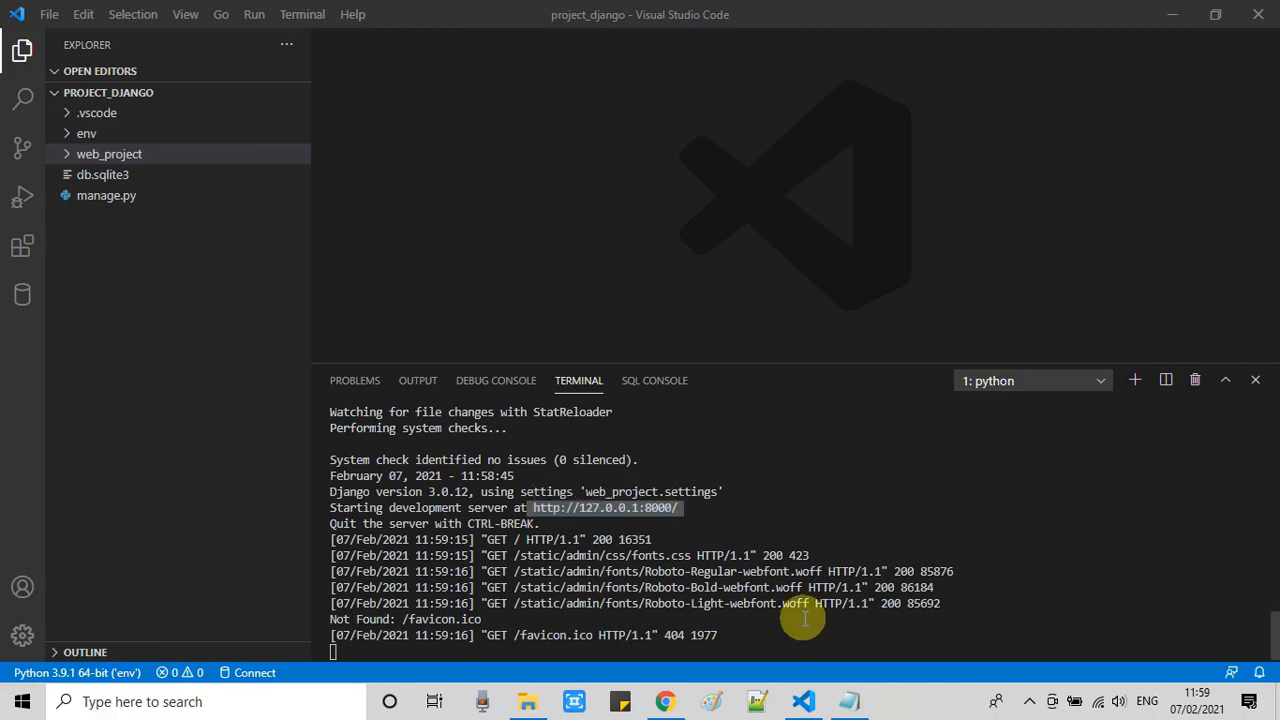
Step: Review the note on closing the server and stop runserver in the terminal
{"action": "left_click", "coordinate": [848, 701]}
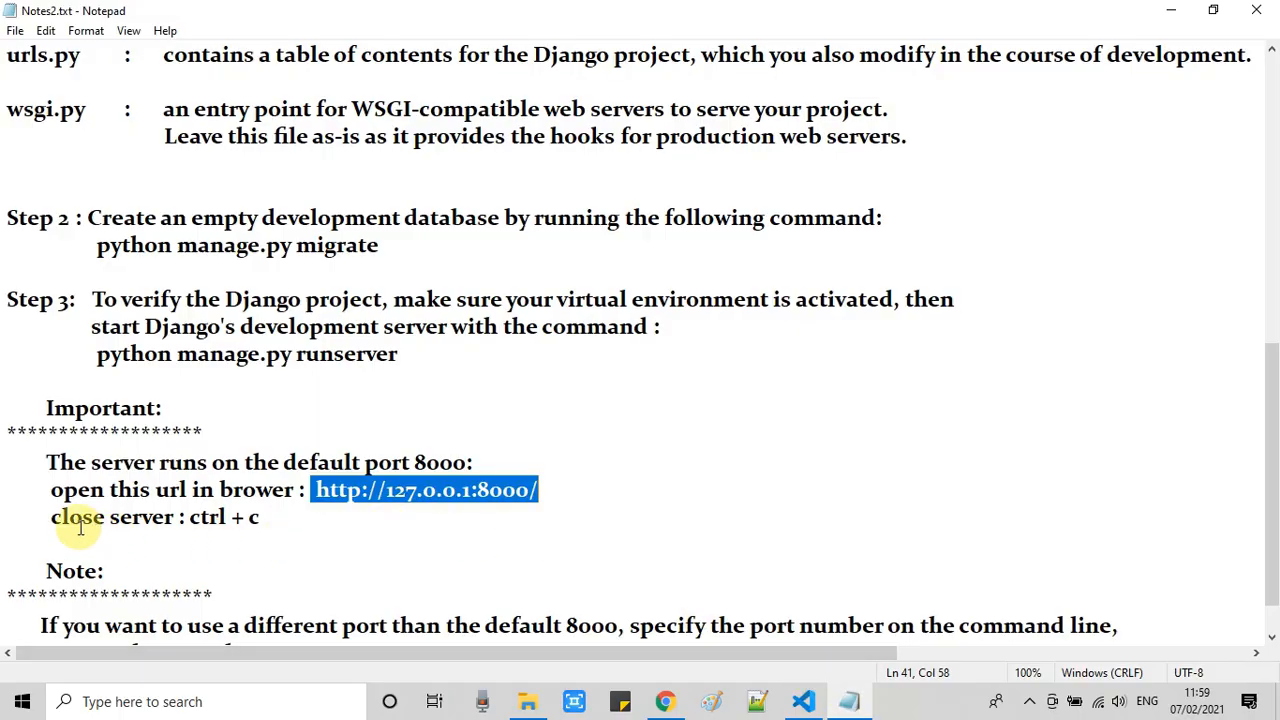
{"action": "double_click", "coordinate": [112, 516]}
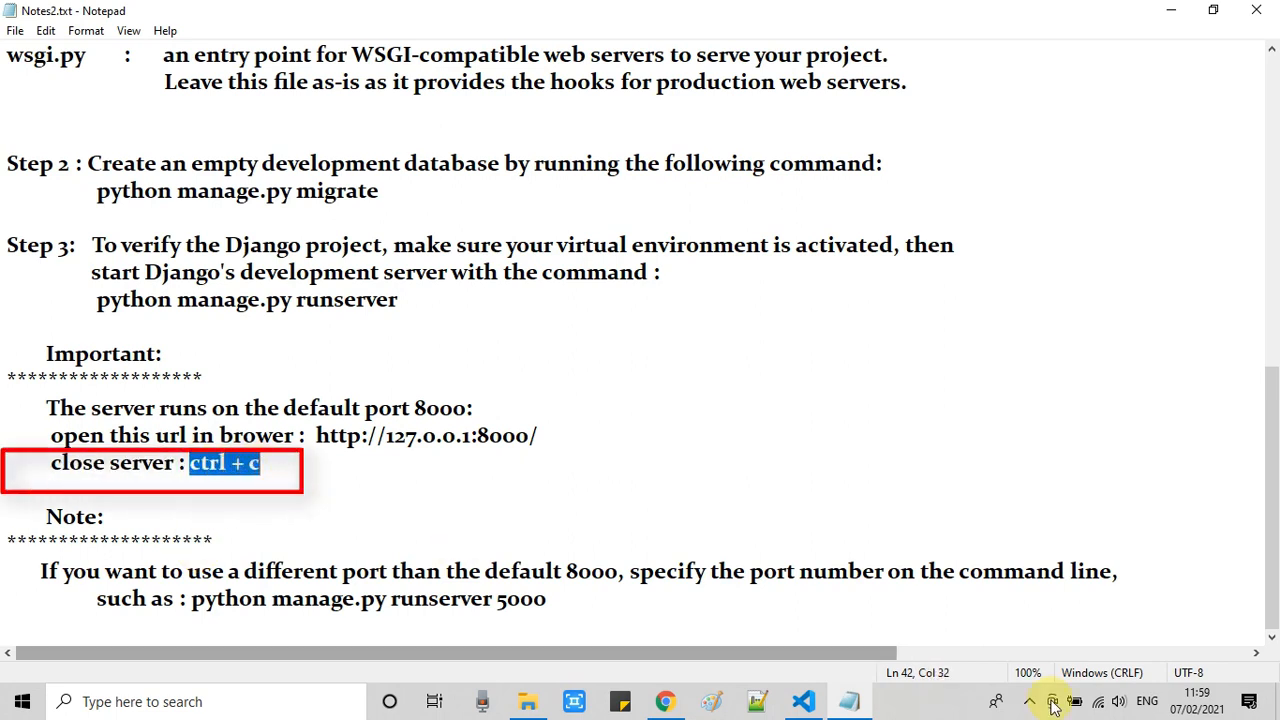
{"action": "left_click", "coordinate": [803, 701]}
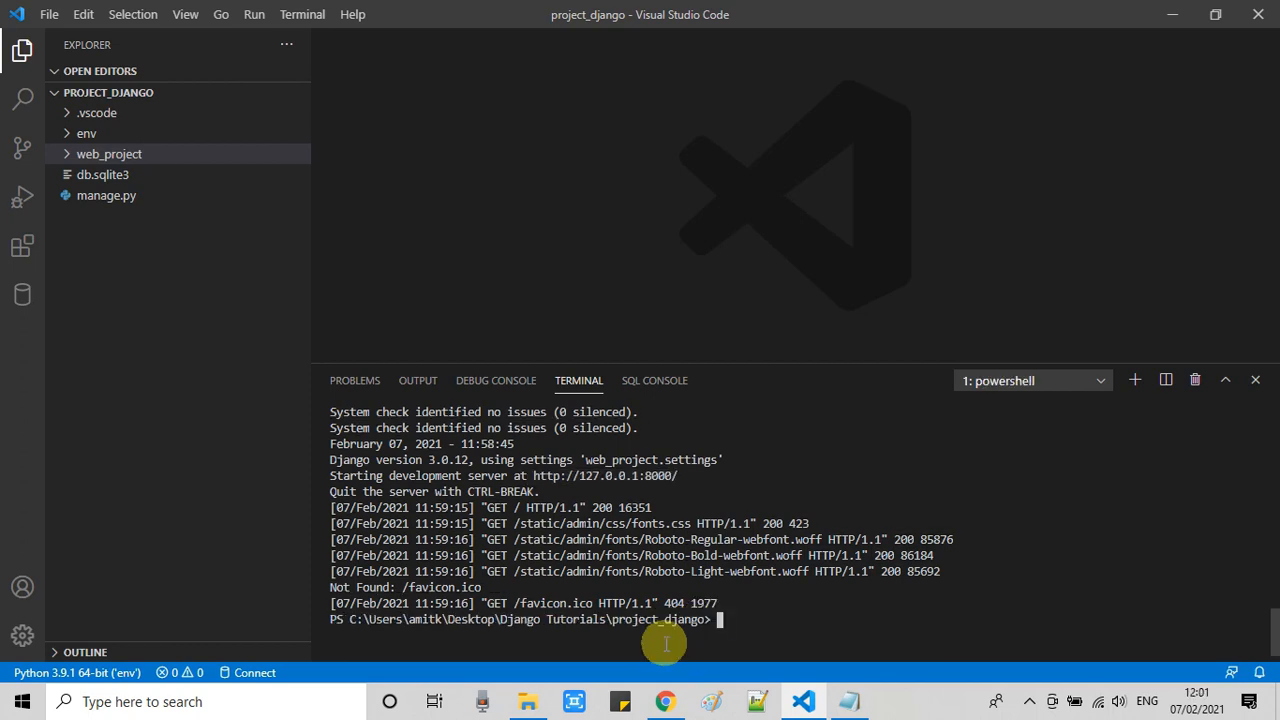
{"action": "scroll", "scroll_direction": "up", "scroll_amount": 3}
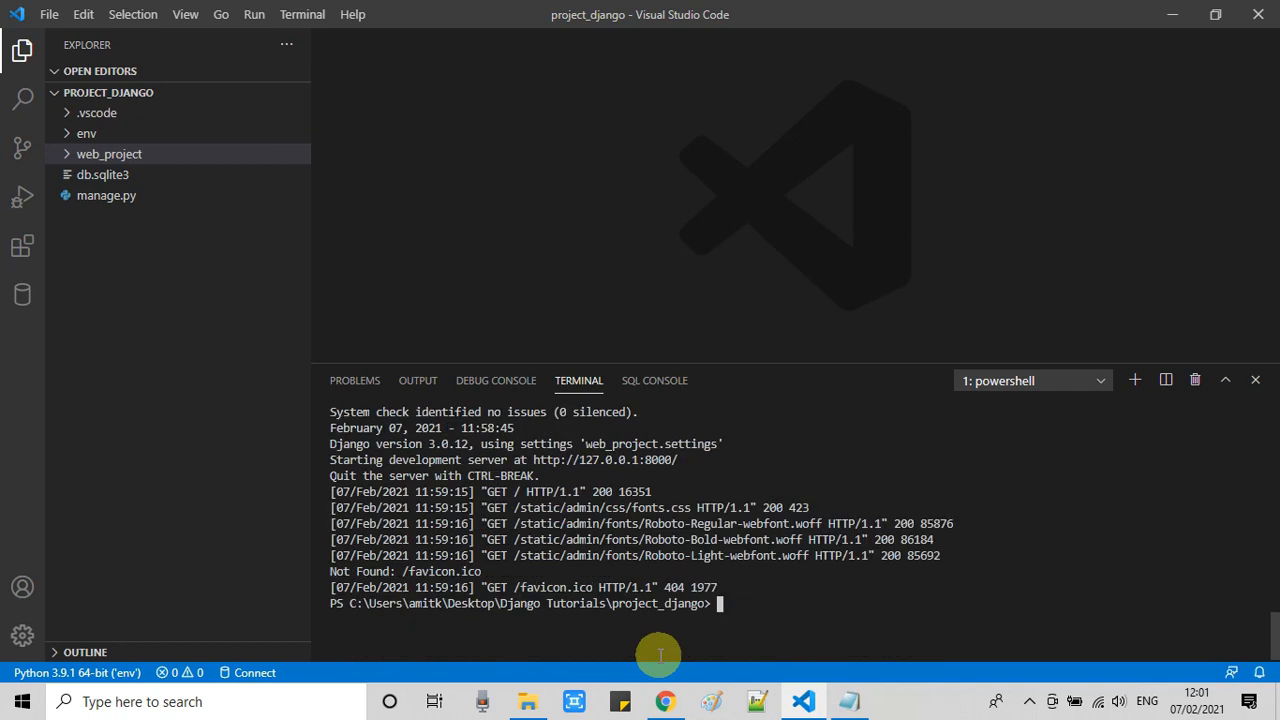
{"action": "mouse_move", "coordinate": [719, 603]}
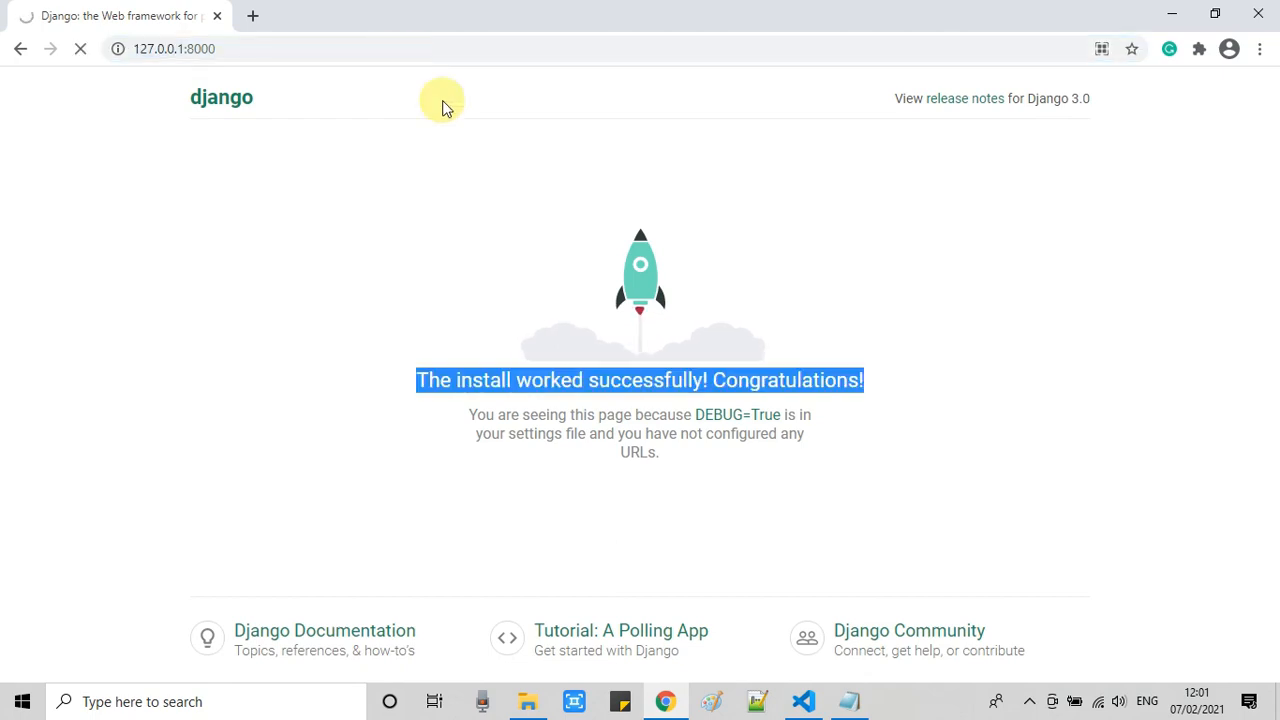
Step: Reload 127.0.0.1:8000 in Chrome to confirm the connection is refused
{"action": "left_click", "coordinate": [80, 48]}
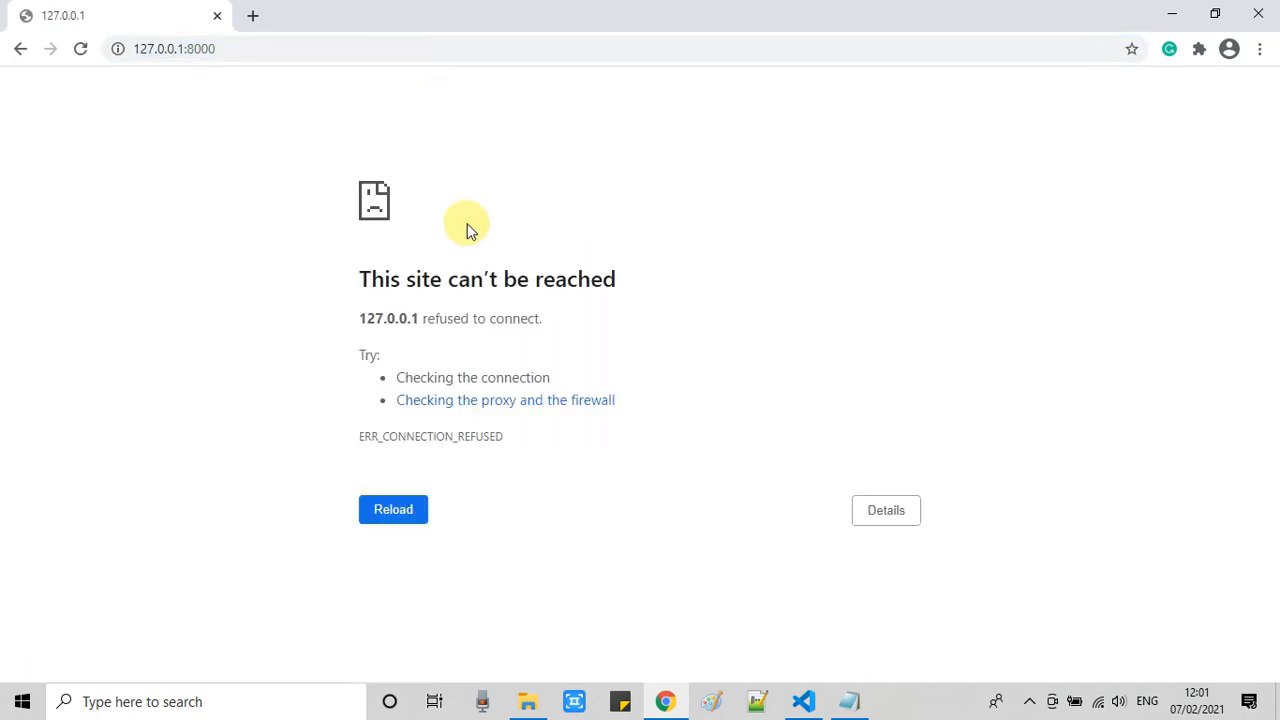
{"action": "left_click", "coordinate": [392, 509]}
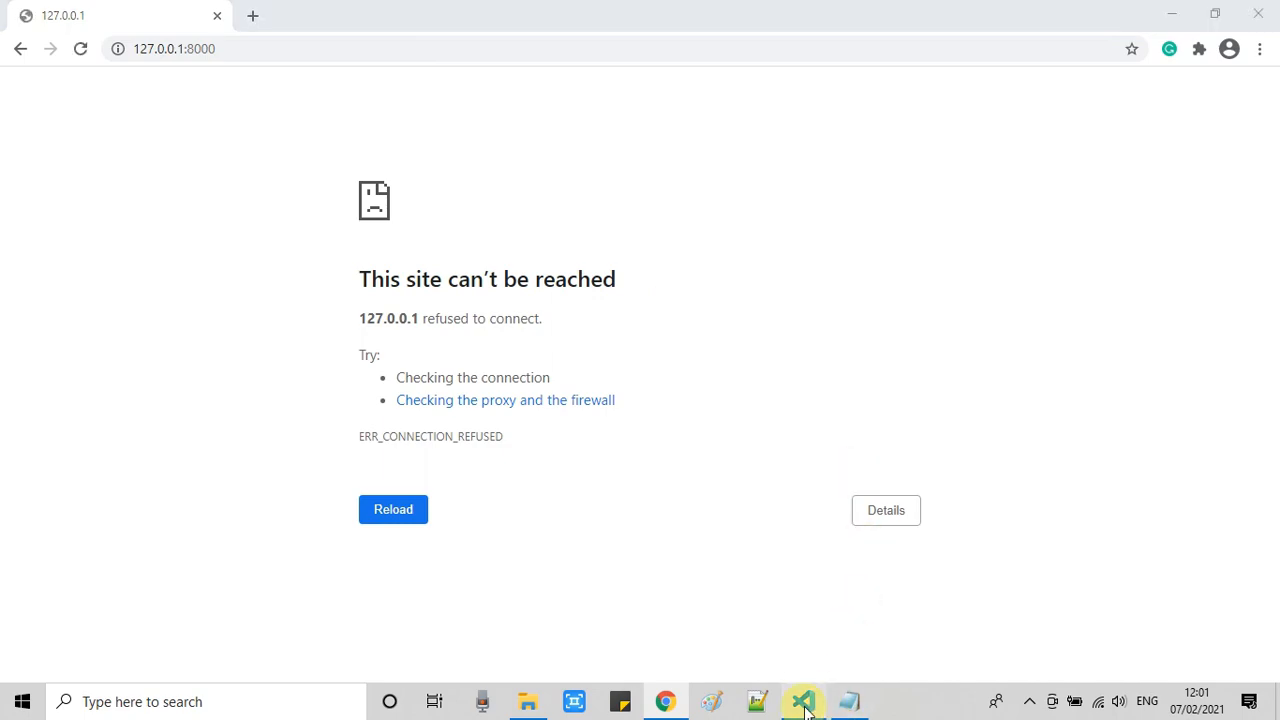
{"action": "left_click", "coordinate": [803, 701]}
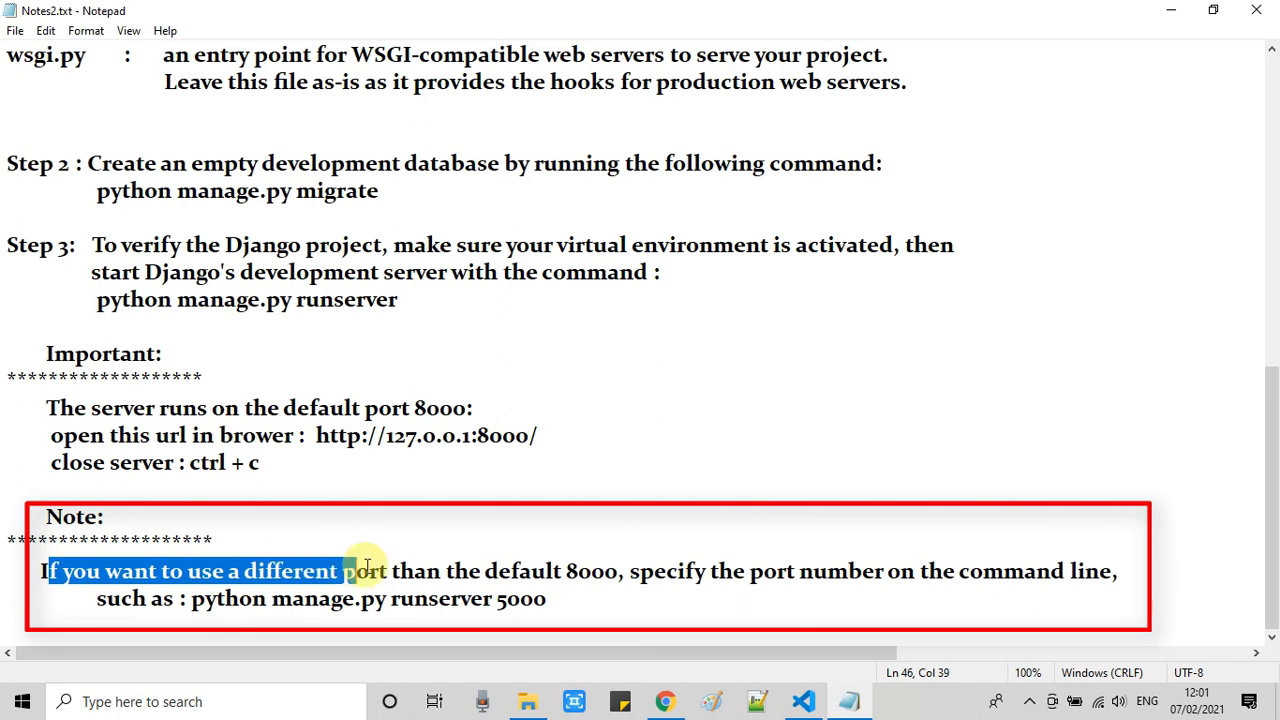
Step: Run 'python manage.py runserver 5000', open 127.0.0.1:5000 in Chrome, then stop the server
{"action": "left_click_drag", "start_coordinate": [365, 571], "coordinate": [620, 571]}
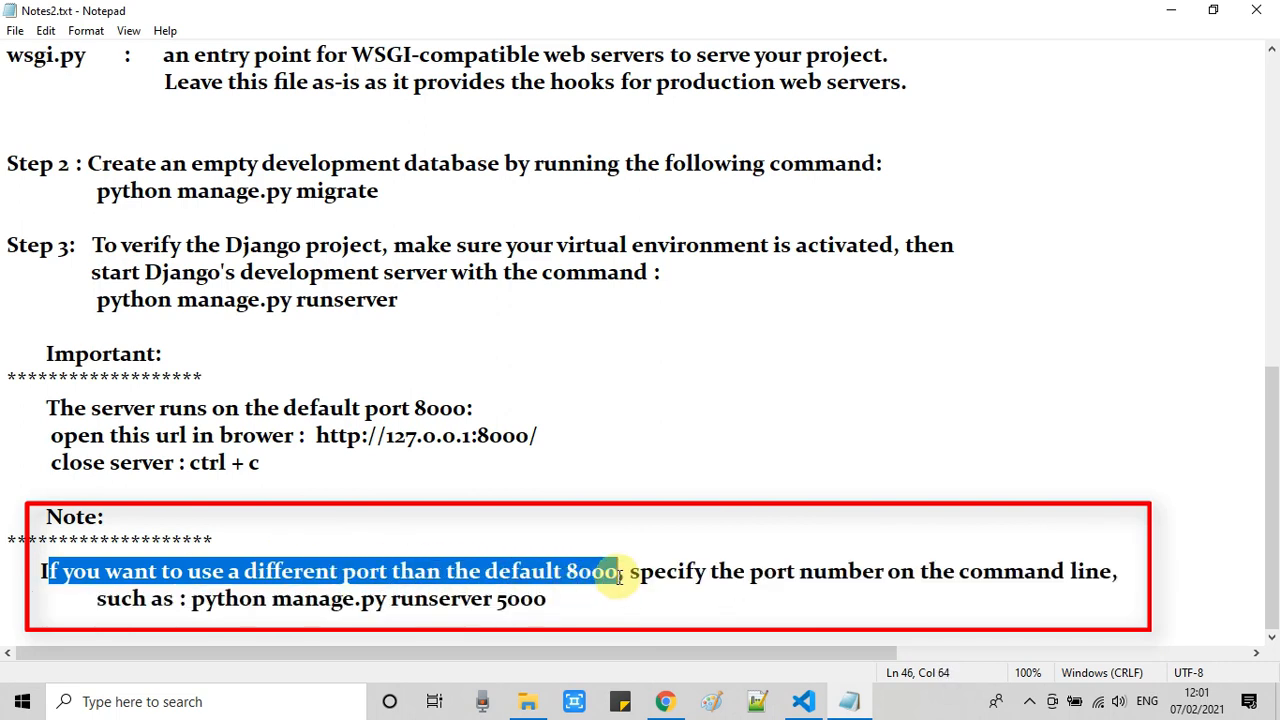
{"action": "left_click_drag", "start_coordinate": [620, 571], "coordinate": [1080, 571]}
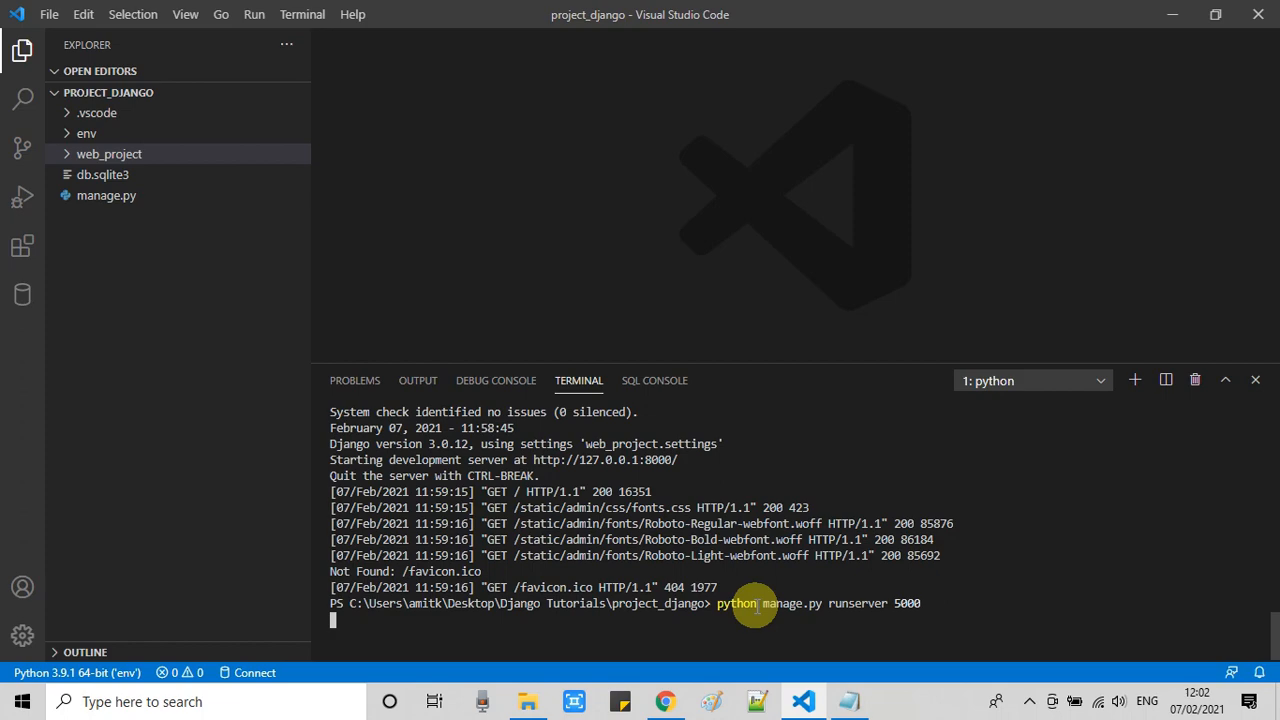
{"action": "key", "text": "Return"}
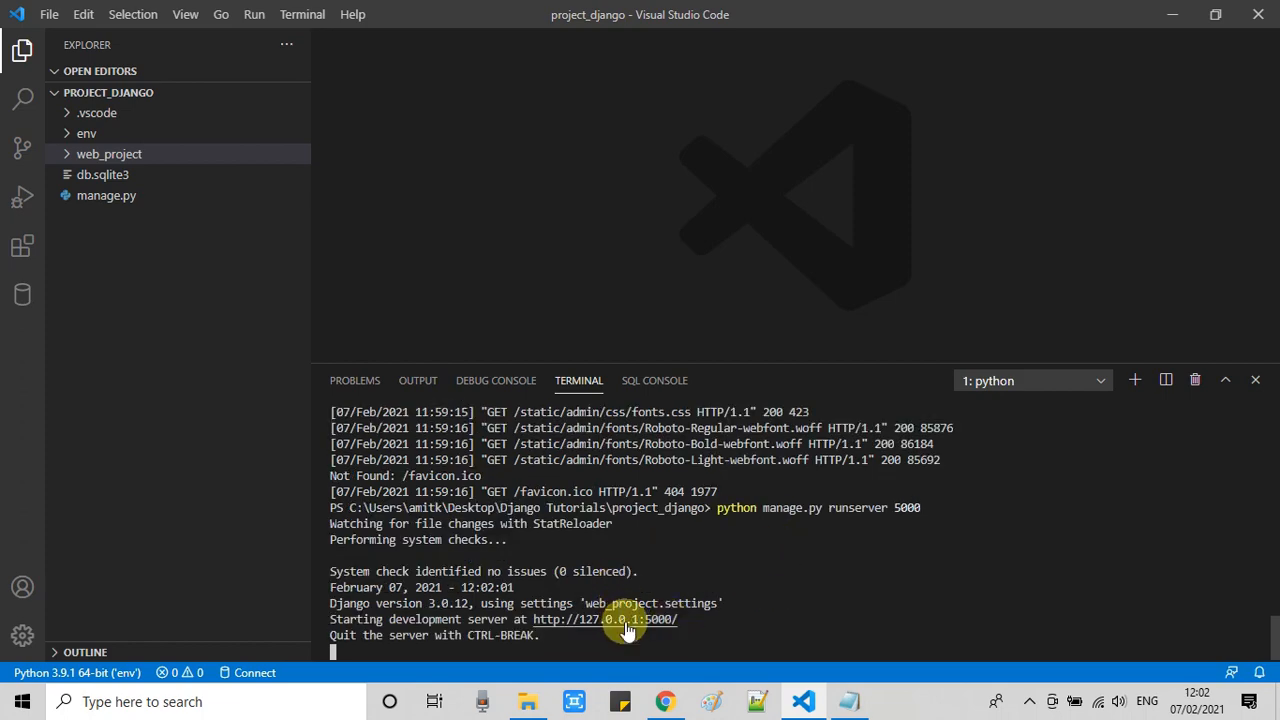
{"action": "left_click", "coordinate": [605, 619]}
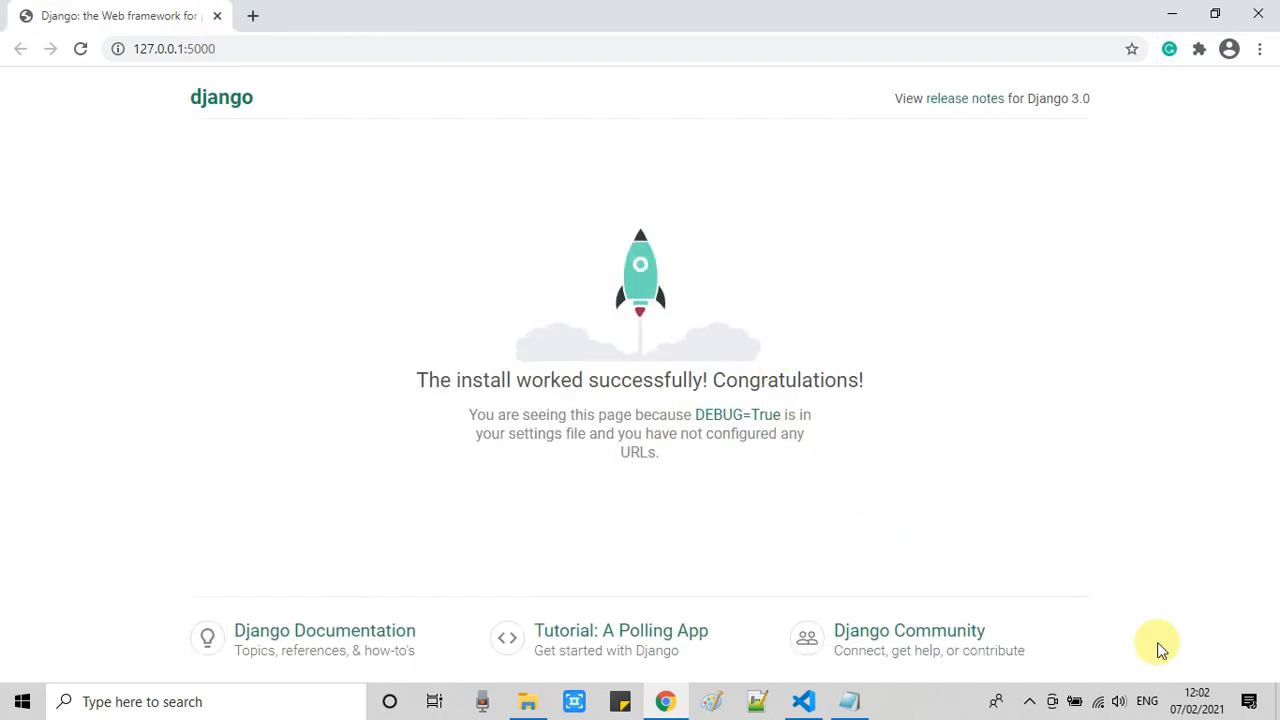
{"action": "left_click", "coordinate": [803, 701]}
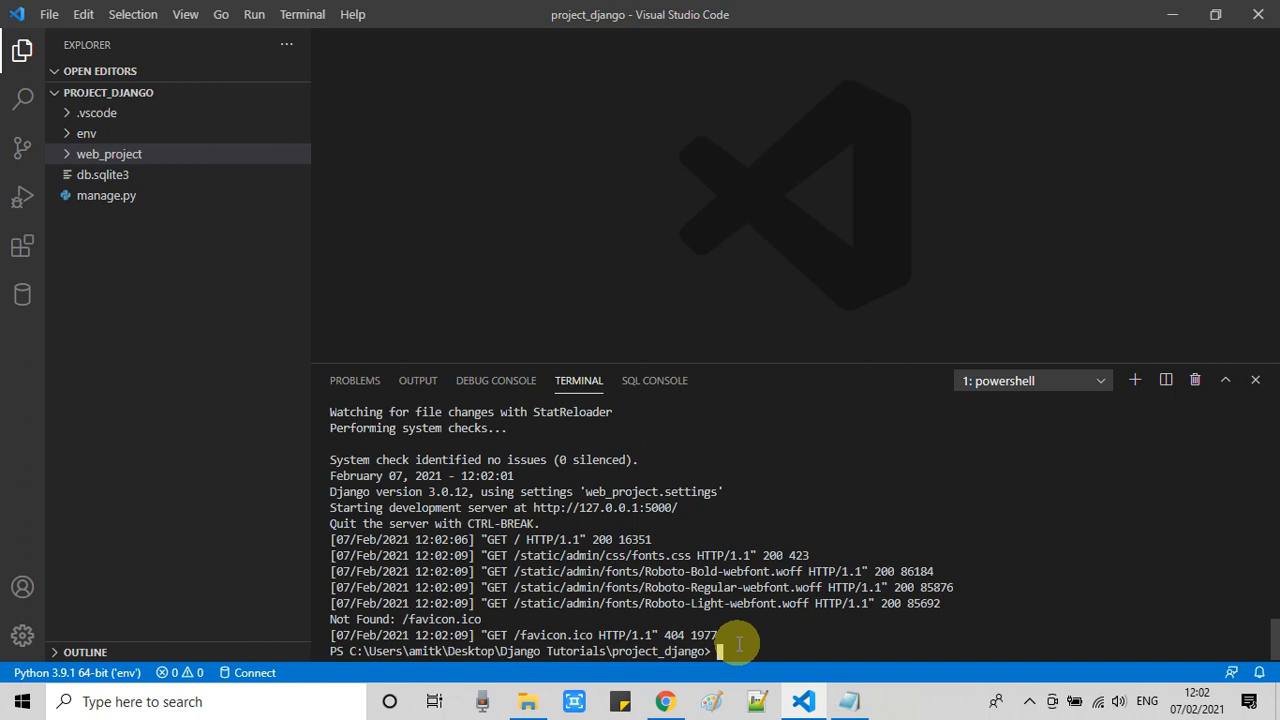
{"action": "mouse_move", "coordinate": [143, 133]}
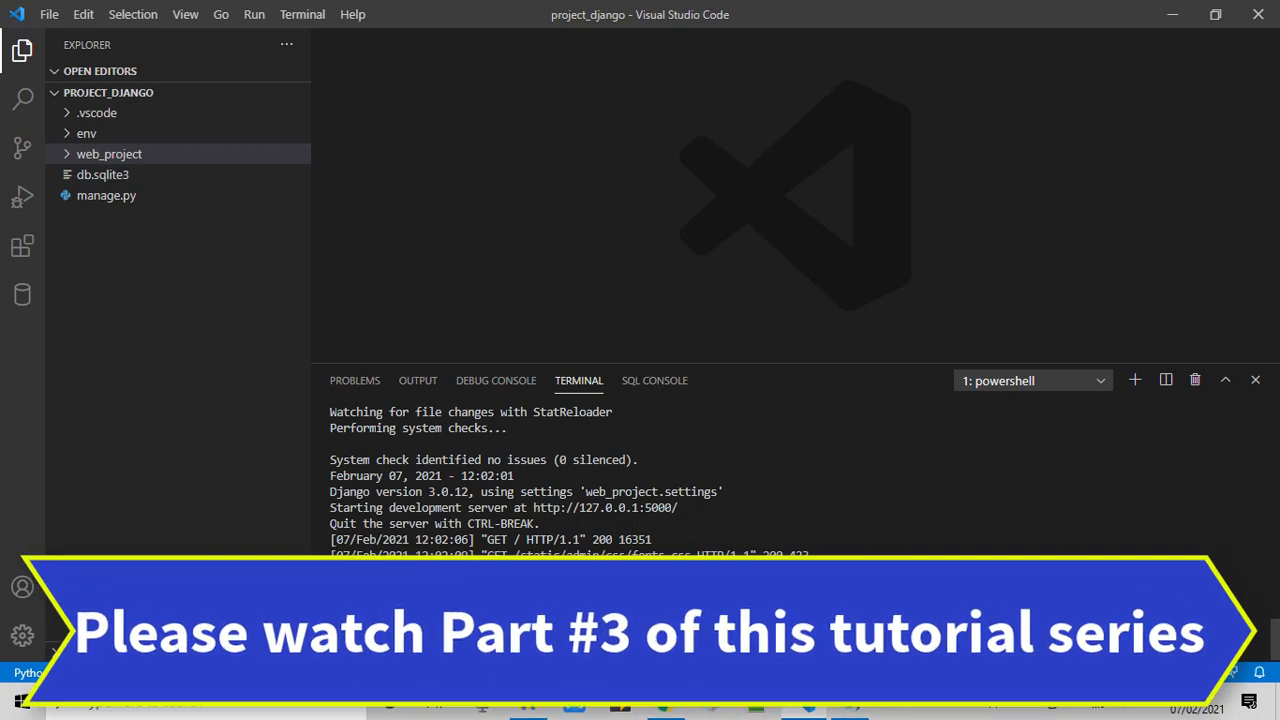
{"action": "mouse_move", "coordinate": [1038, 712]}
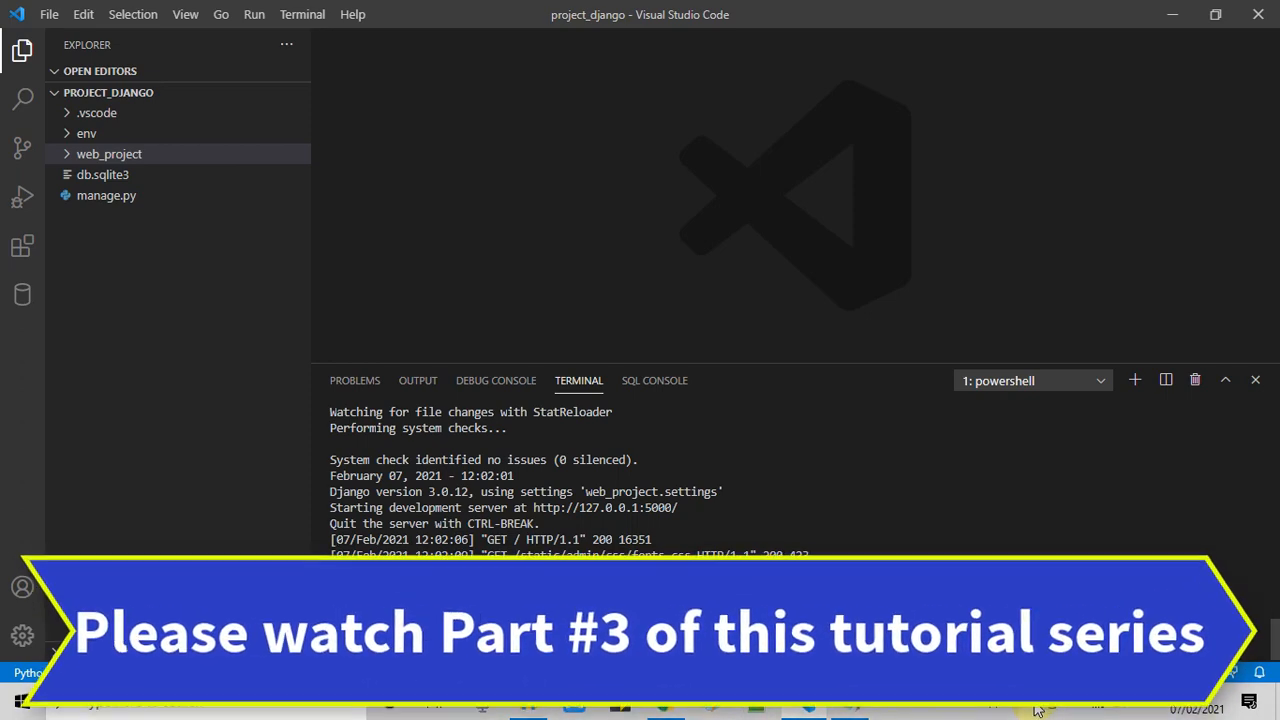